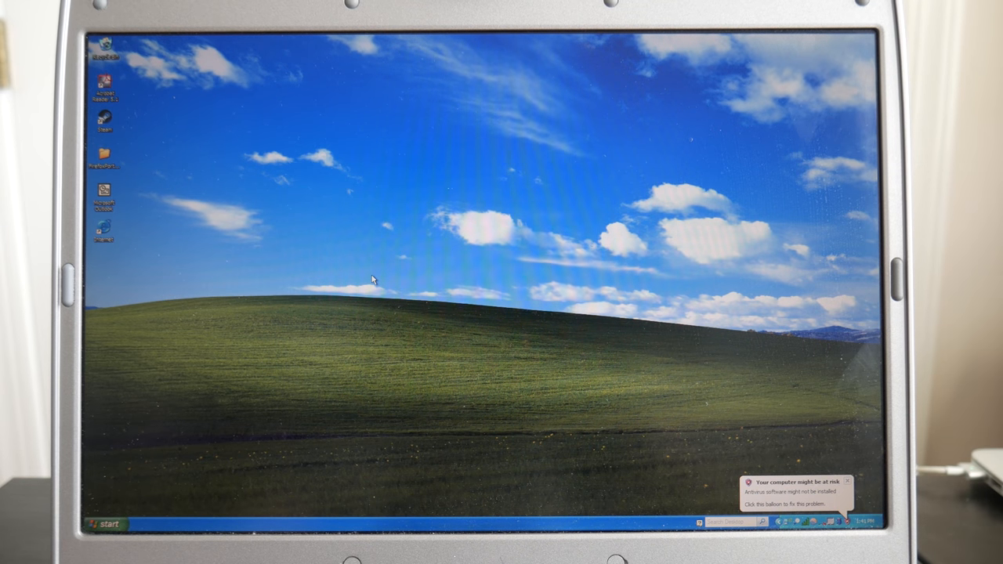
View My Computer's system properties from the Start menu, then dismiss them
click(107, 523)
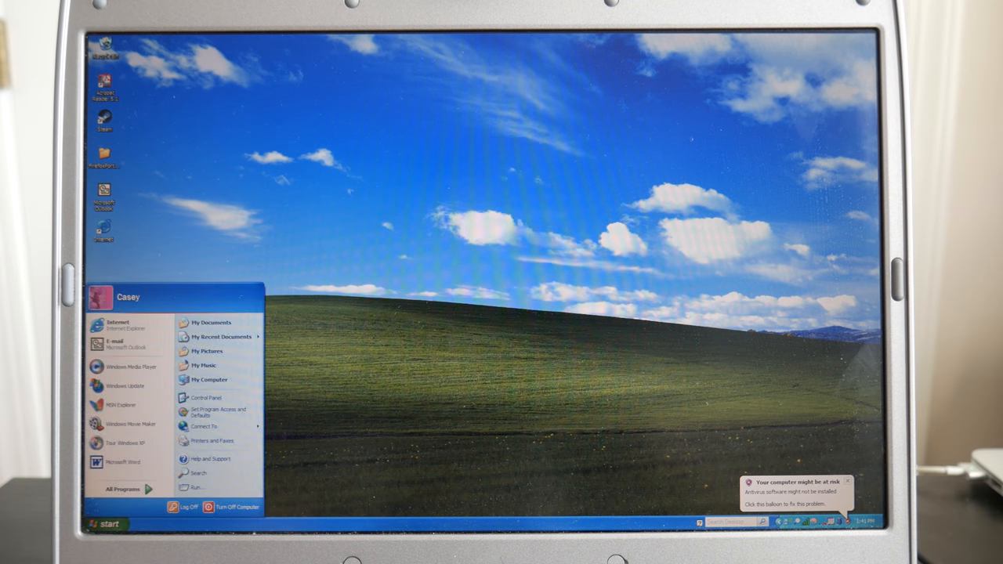
mouse_move(209, 379)
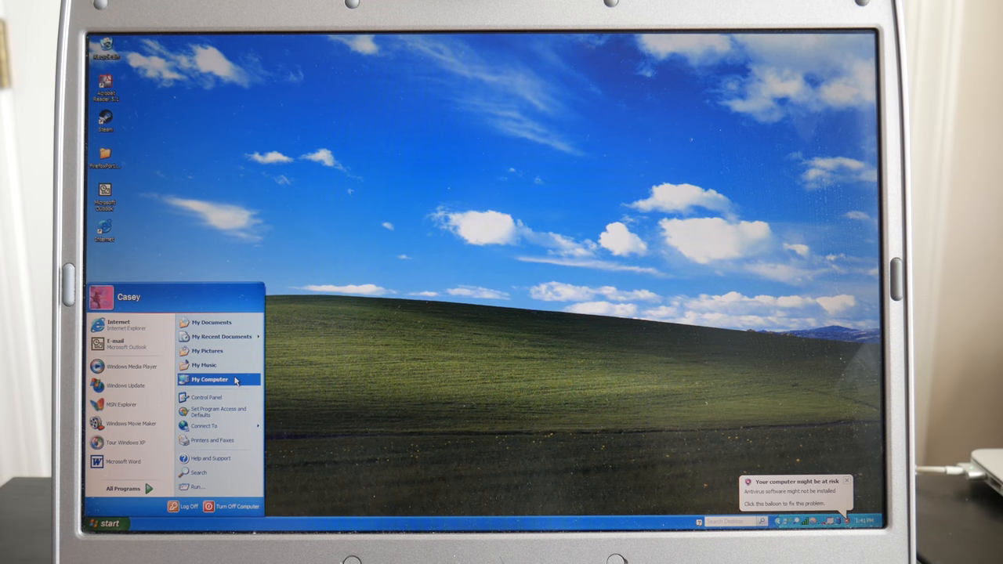
right_click(210, 379)
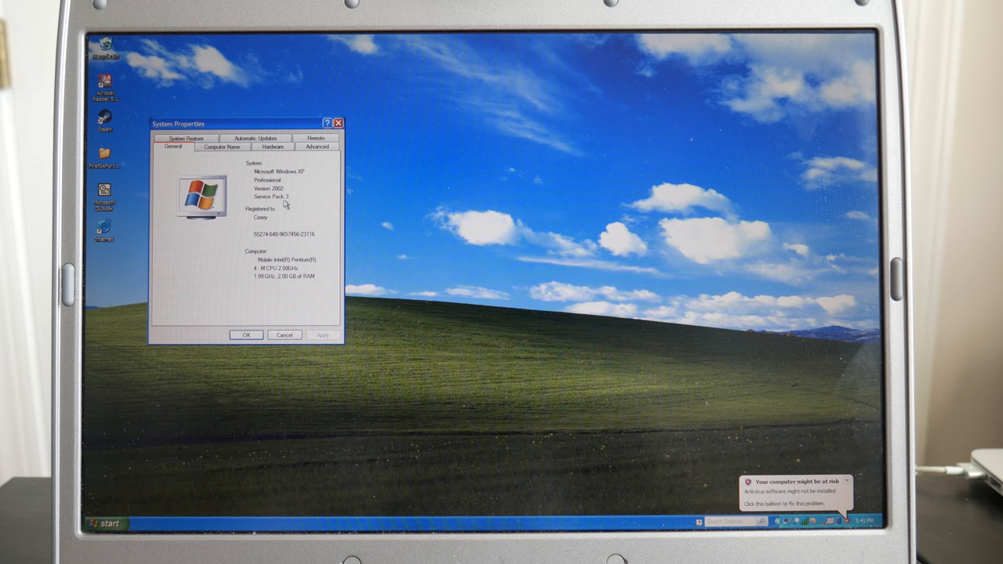
mouse_move(278, 287)
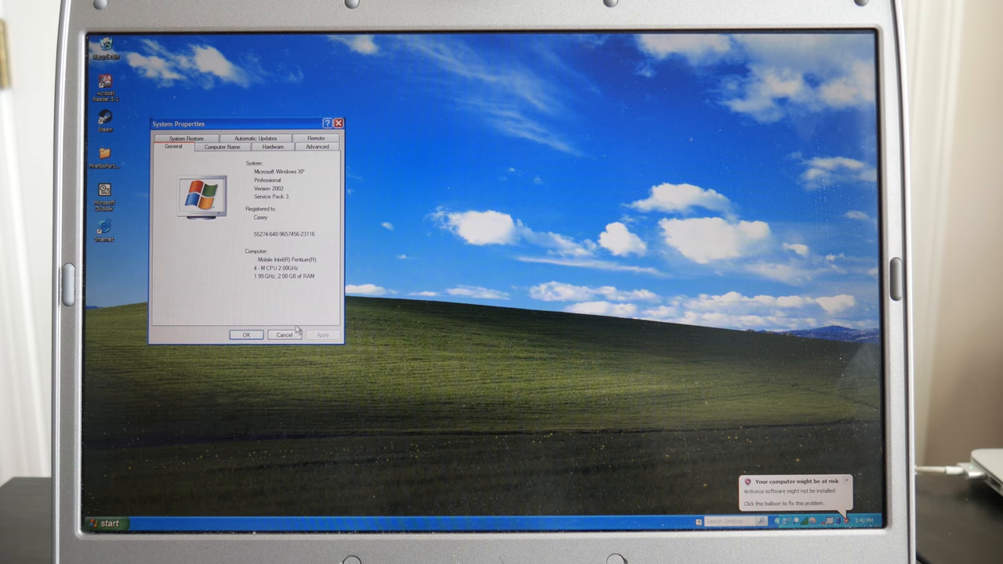
click(246, 334)
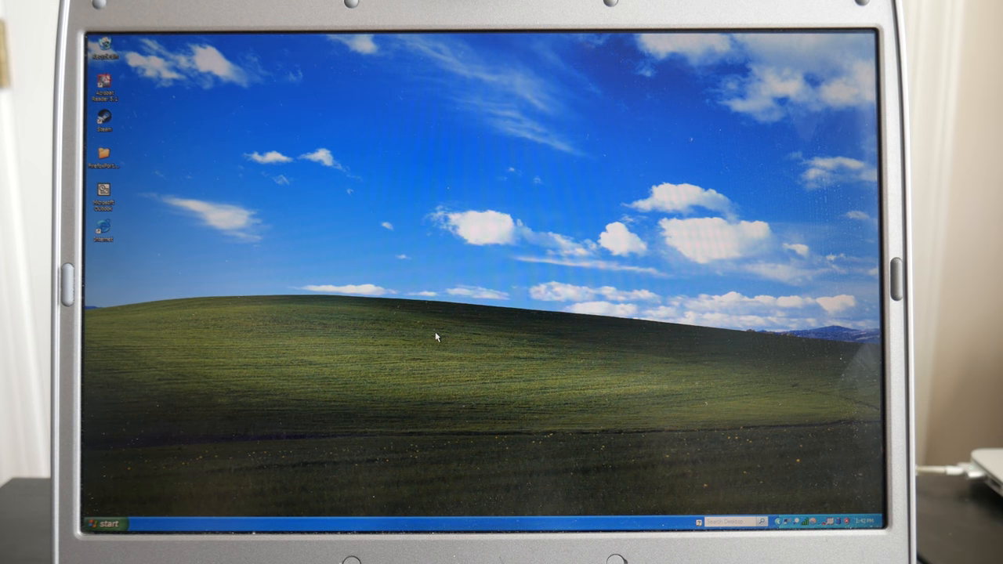
Launch Microsoft Word from All Programs with a blank document
click(106, 524)
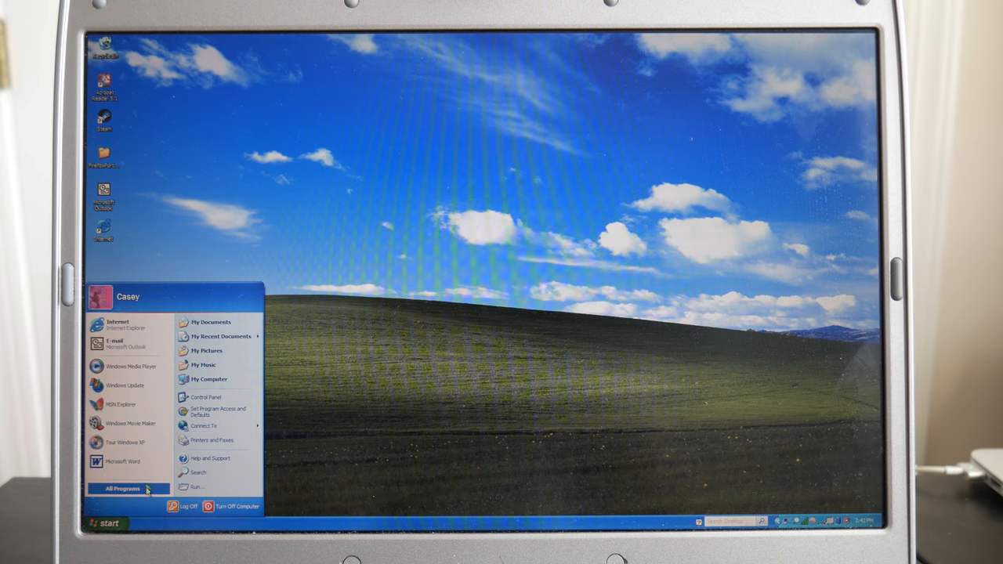
click(122, 488)
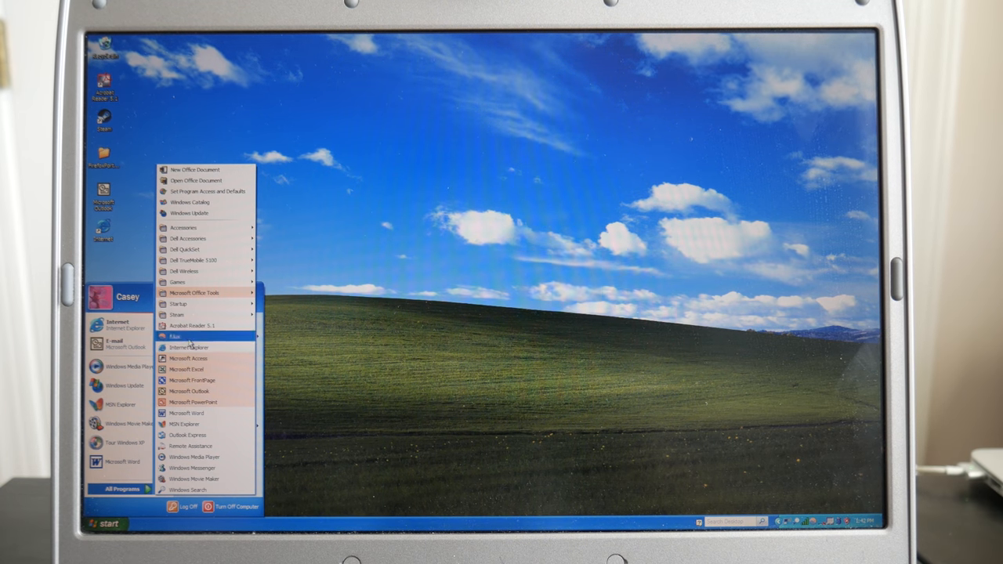
mouse_move(189, 359)
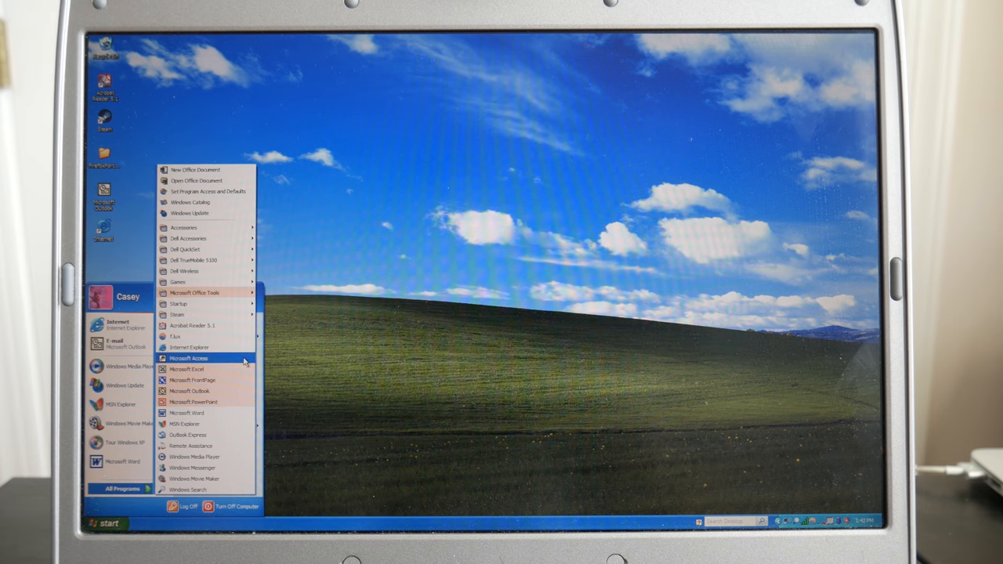
mouse_move(186, 369)
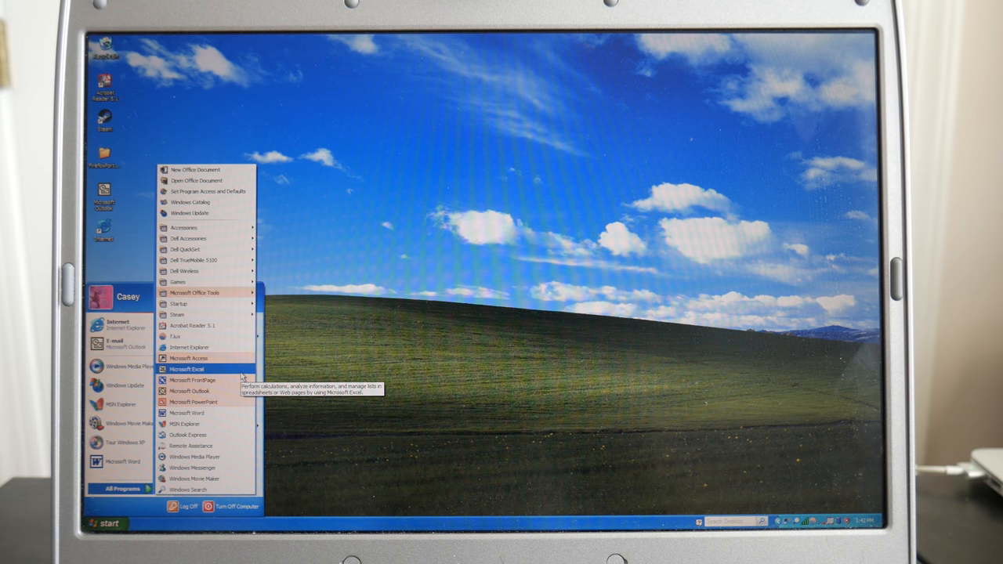
mouse_move(190, 390)
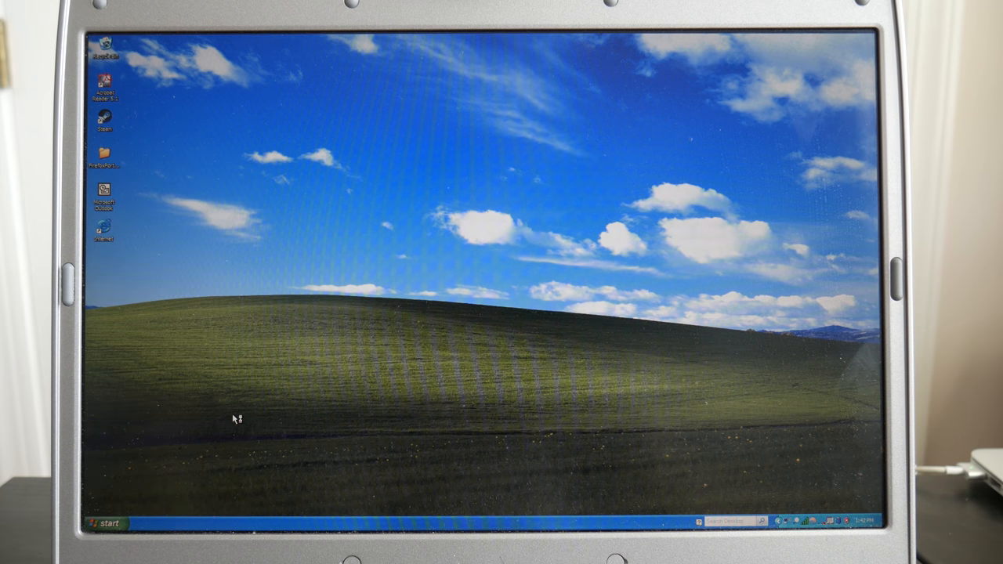
double_click(104, 192)
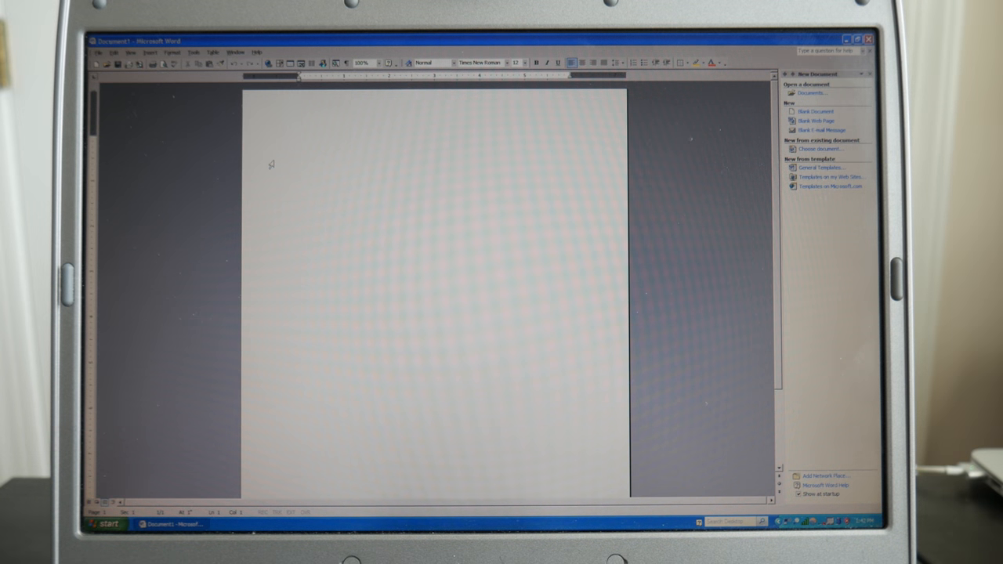
Deselect the Movie Maker clips and view, then dismiss, the fourth clip's Properties
click(106, 524)
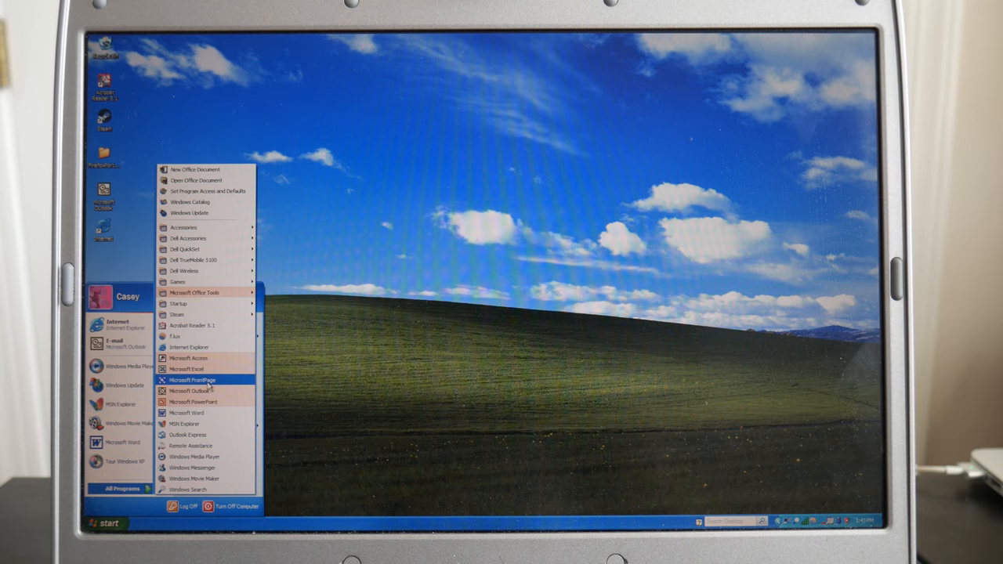
mouse_move(183, 227)
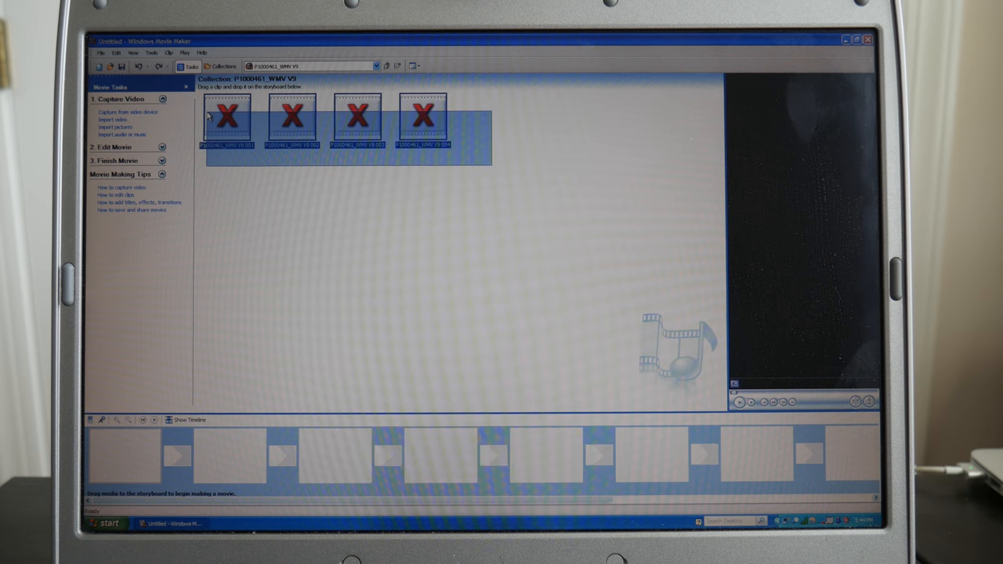
click(318, 194)
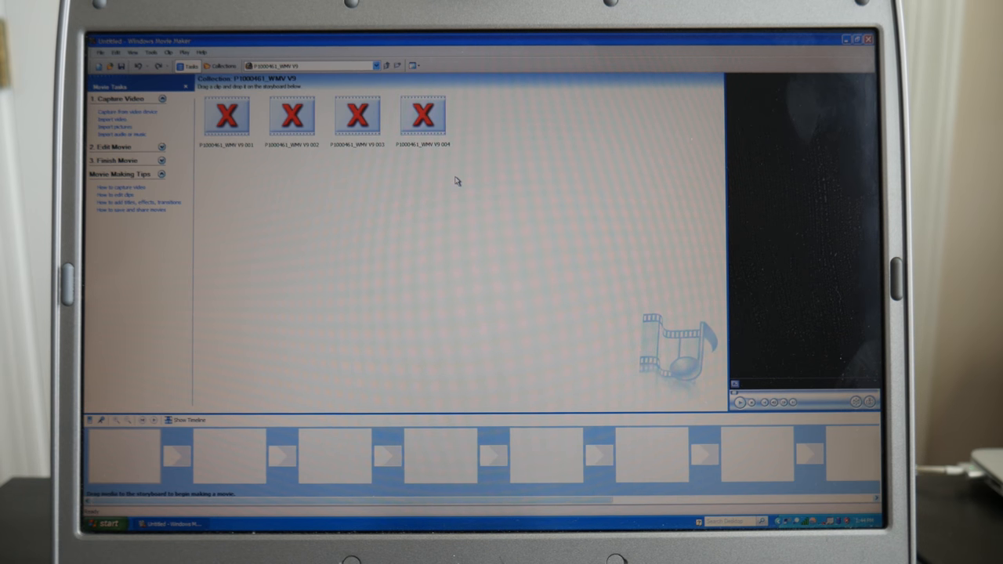
mouse_move(457, 180)
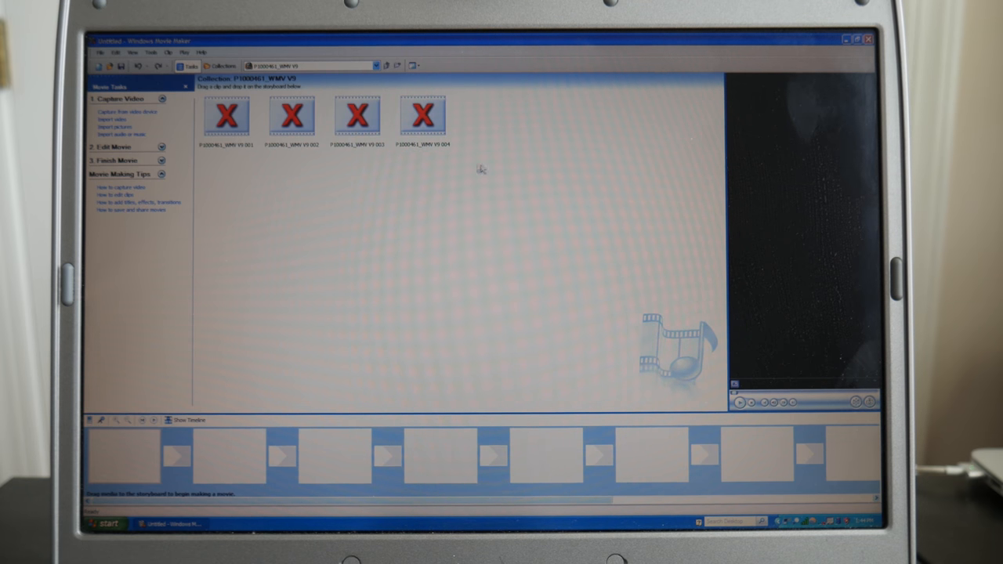
mouse_move(423, 116)
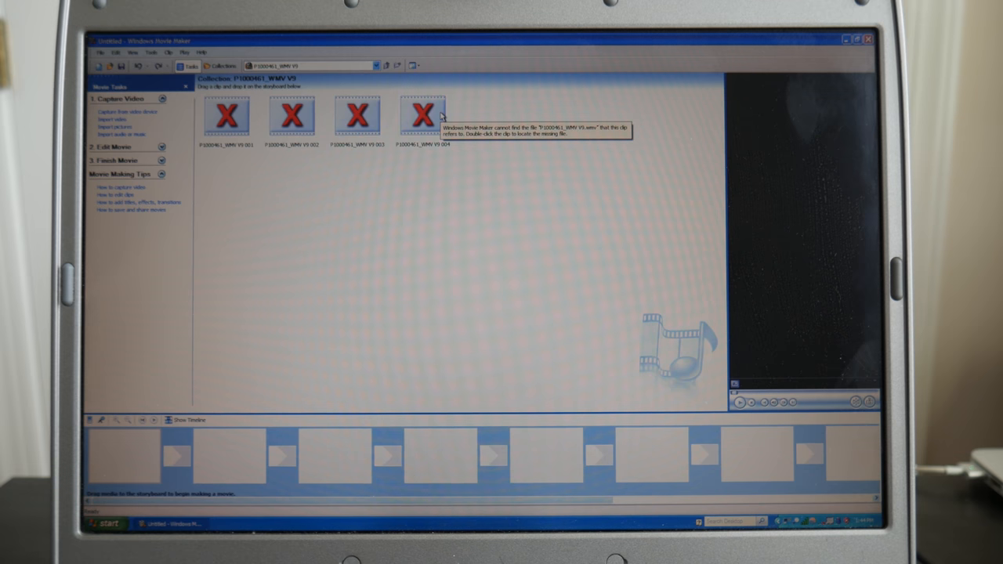
right_click(424, 117)
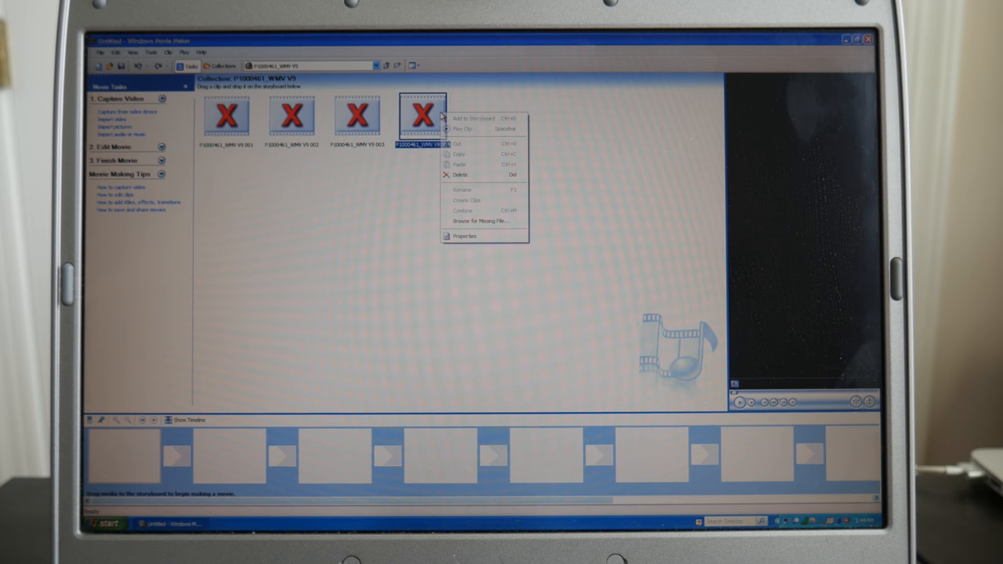
click(465, 236)
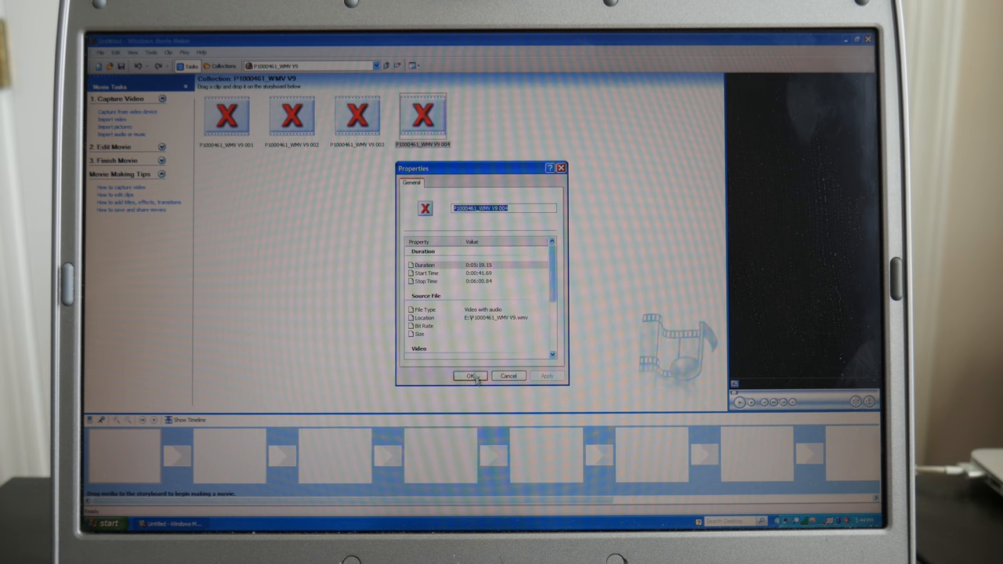
click(470, 377)
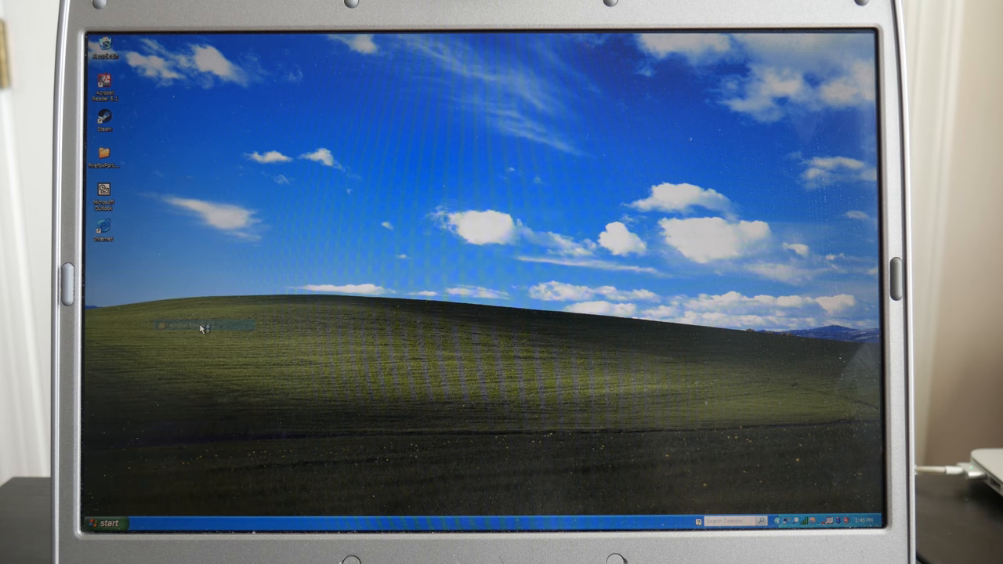
Open Adobe Acrobat Reader and close it from its File menu
double_click(103, 81)
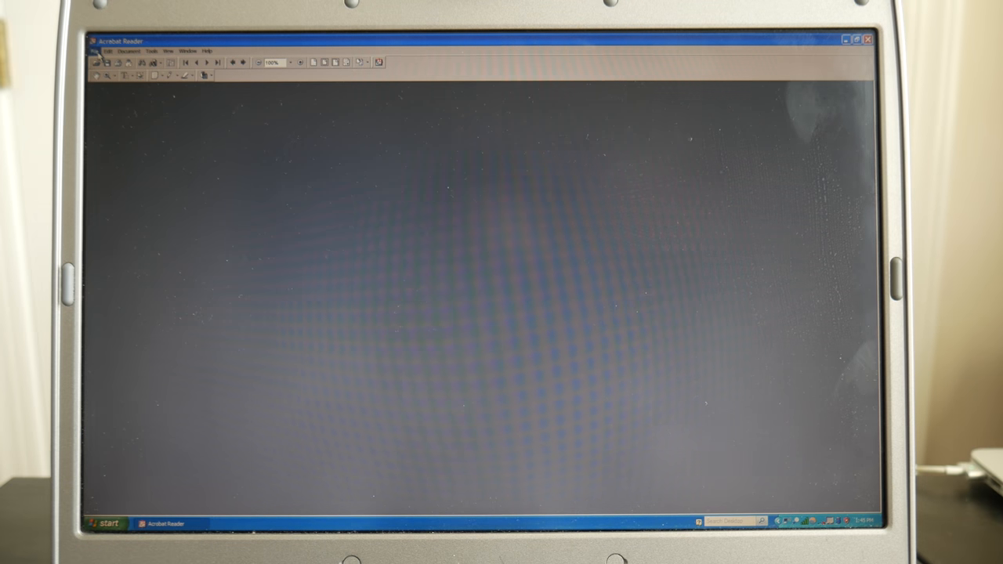
click(95, 51)
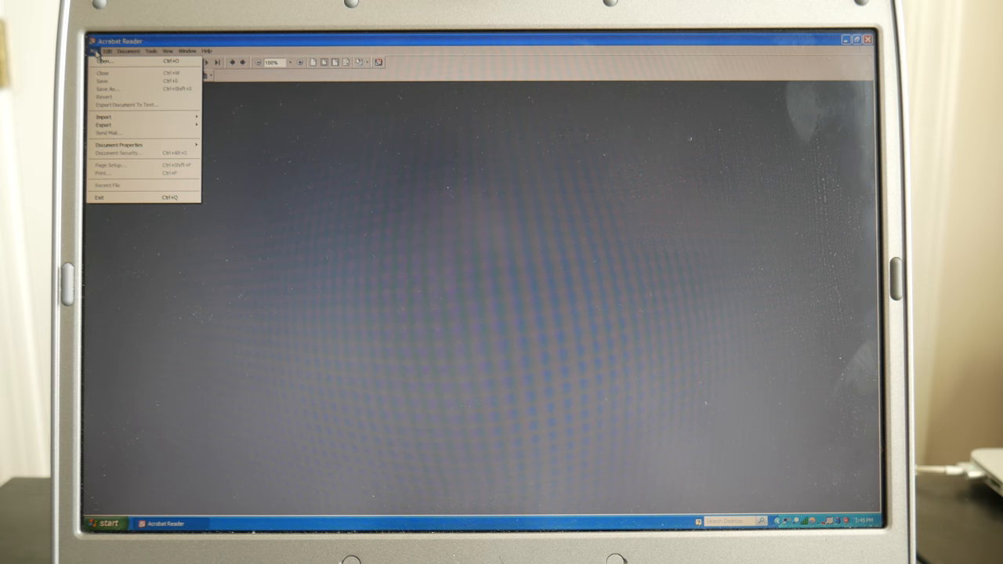
click(167, 51)
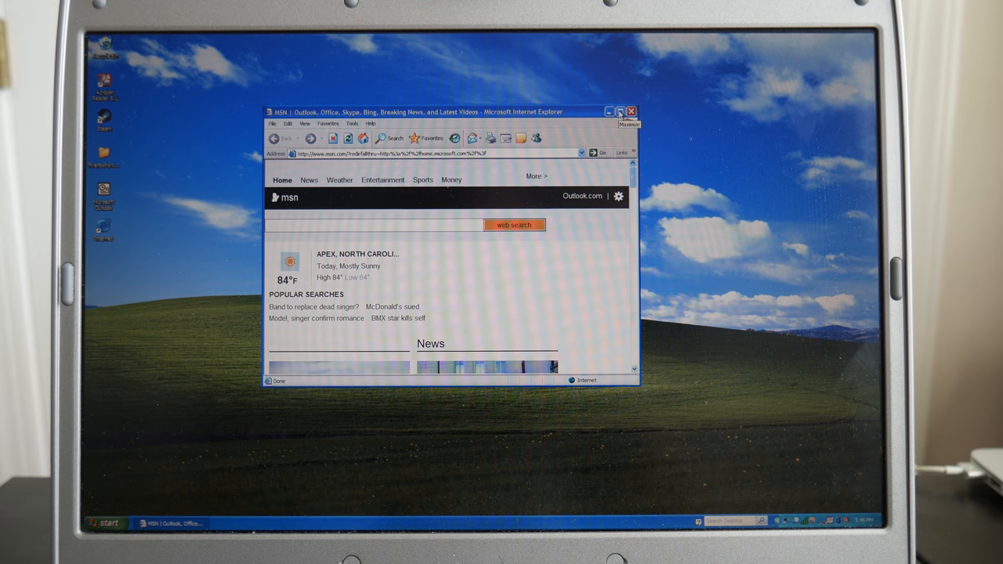
Maximize Internet Explorer and scroll down through the MSN news page
click(620, 111)
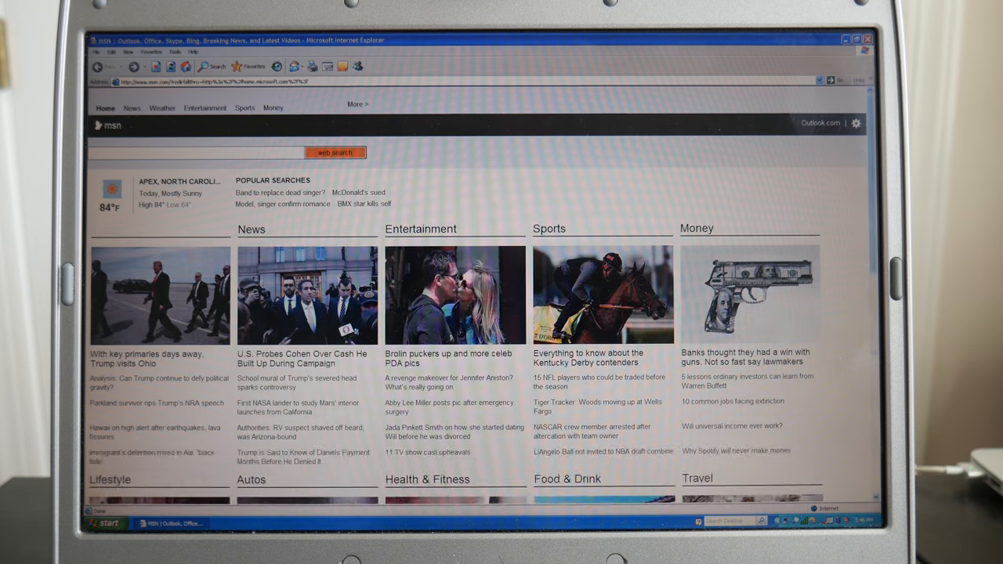
scroll(down, 3)
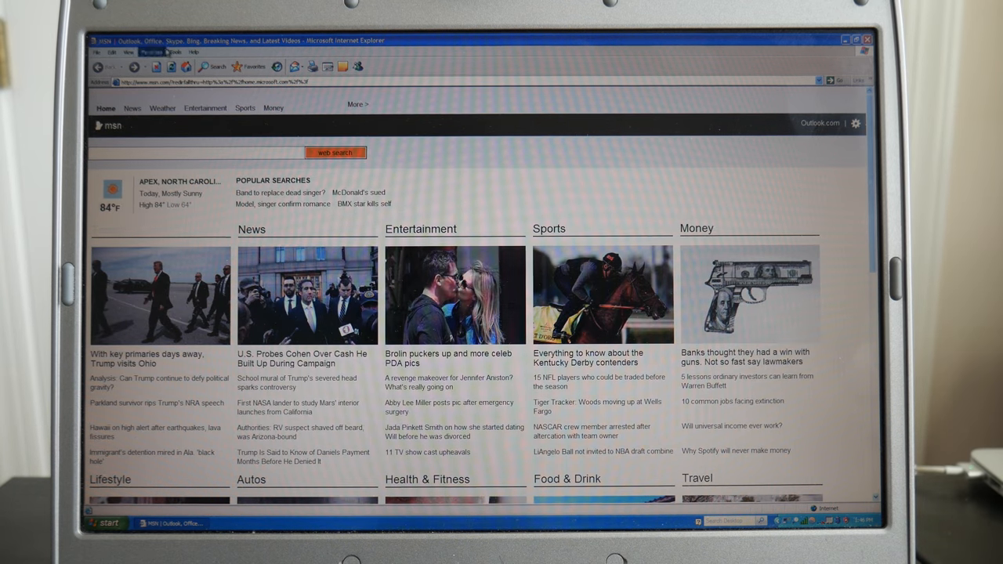
scroll(down, 3)
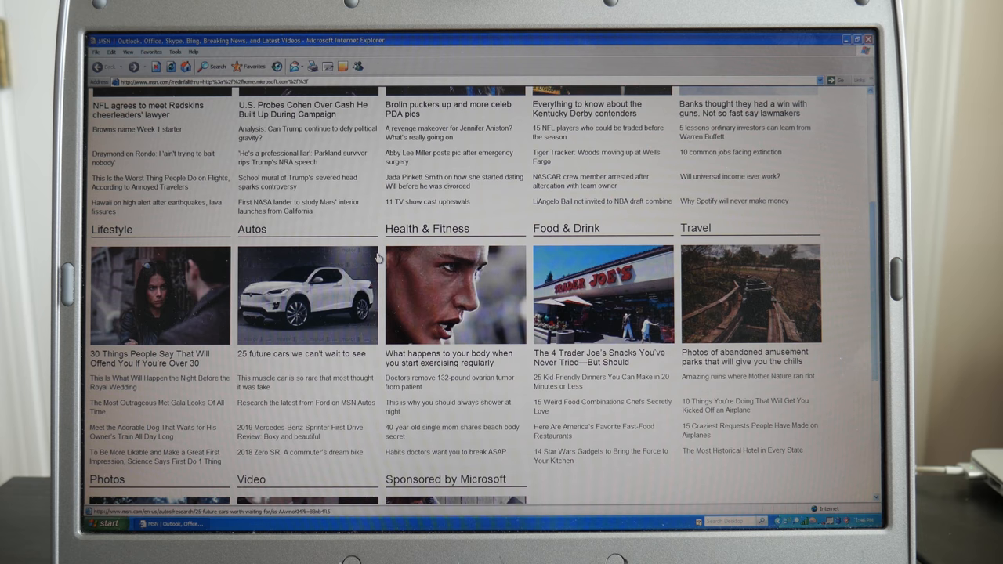
mouse_move(376, 257)
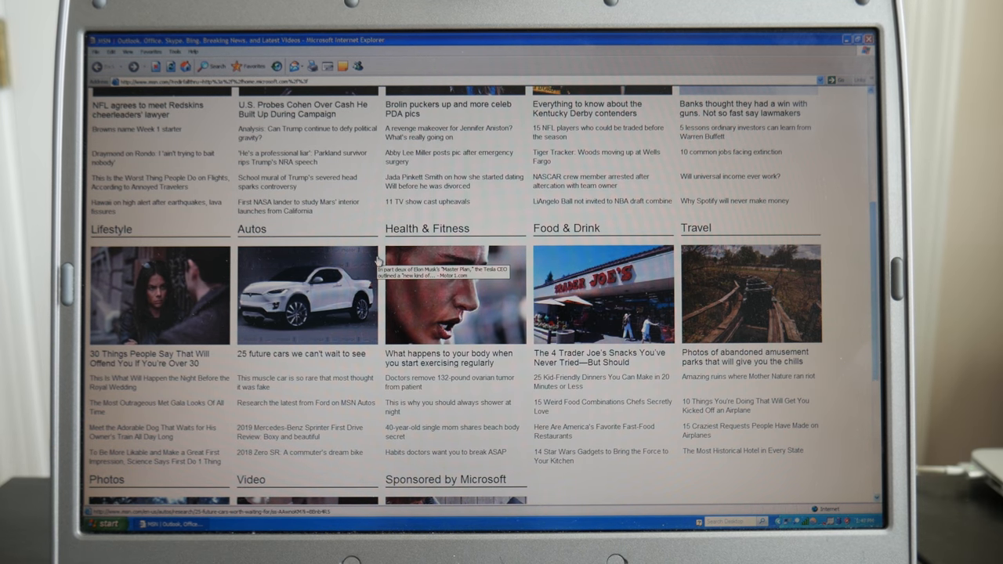
scroll(down, 3)
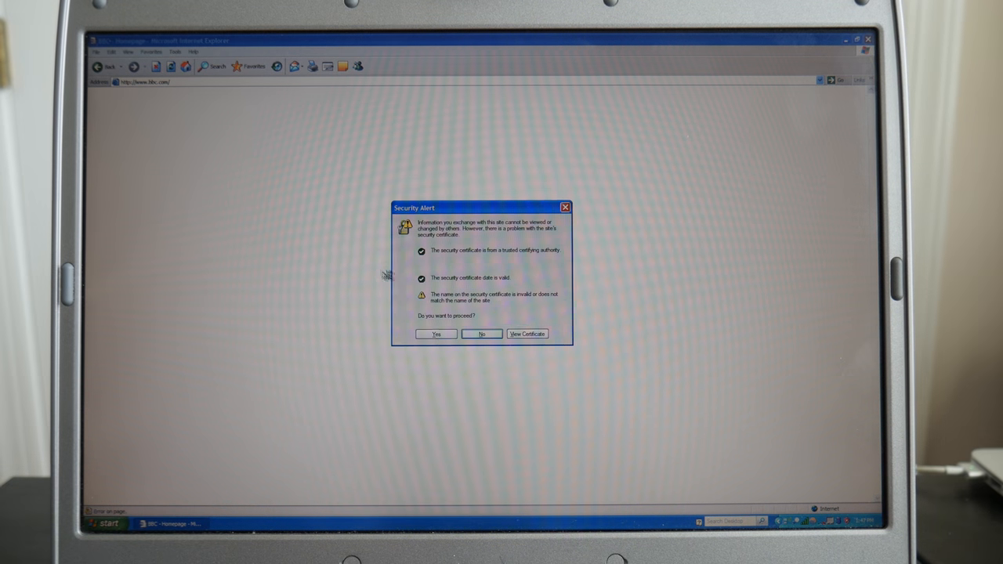
Accept the Security Alert and scroll the BBC homepage down to its channel listings
click(436, 334)
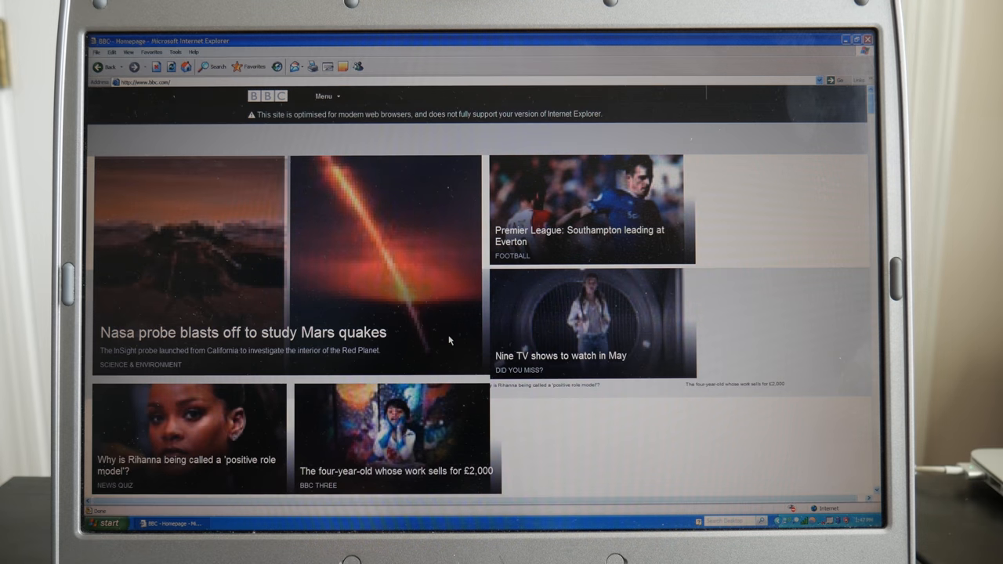
click(325, 95)
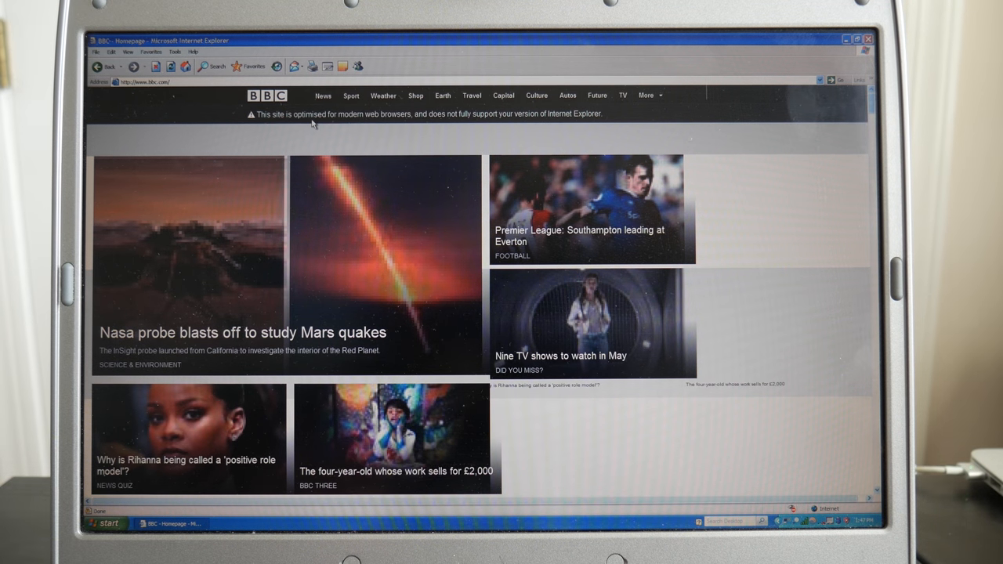
scroll(down, 3)
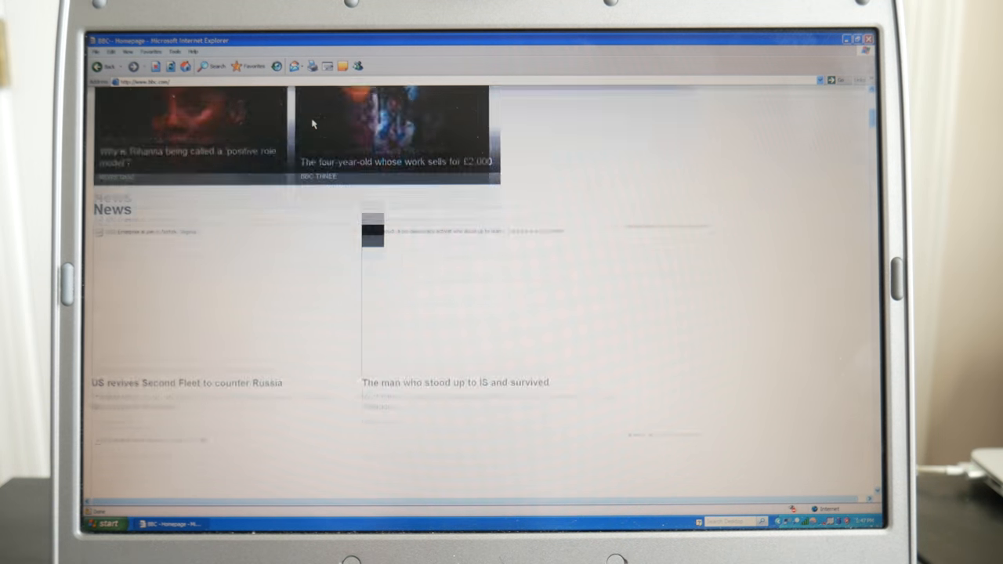
scroll(down, 3)
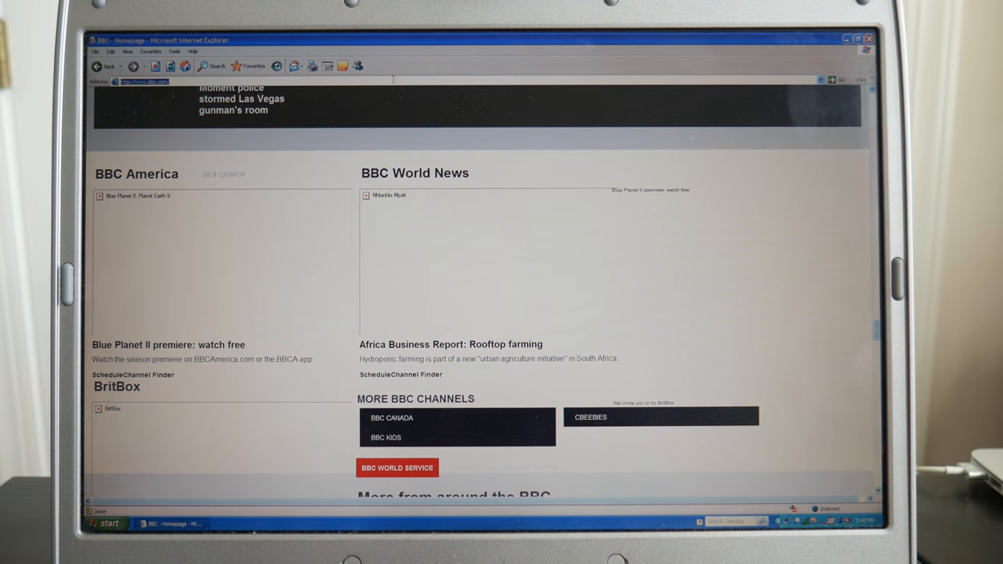
Visit youtube.com and Google, follow the Gmail link to sign-in, then close Internet Explorer
text(youtube.co)
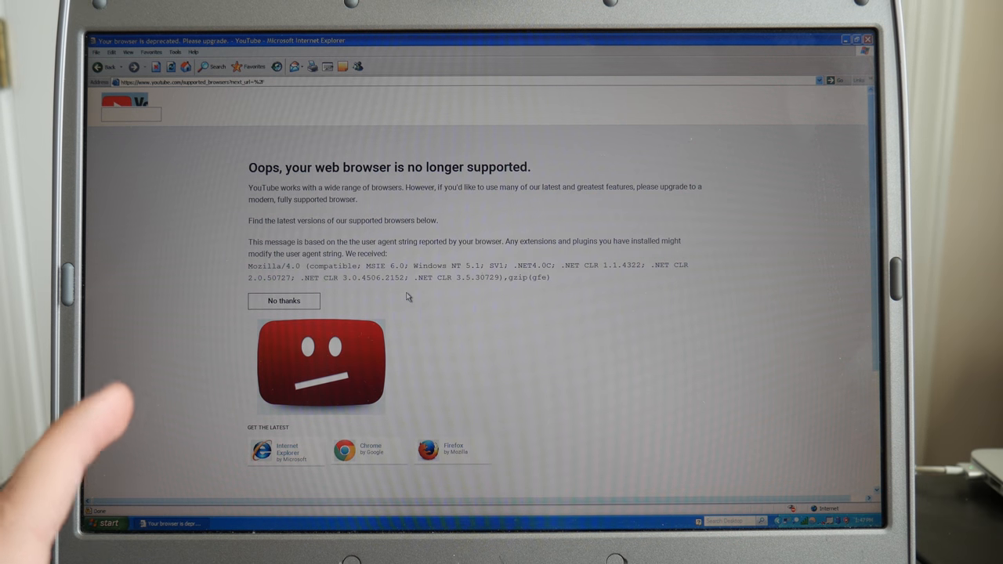
scroll(down, 3)
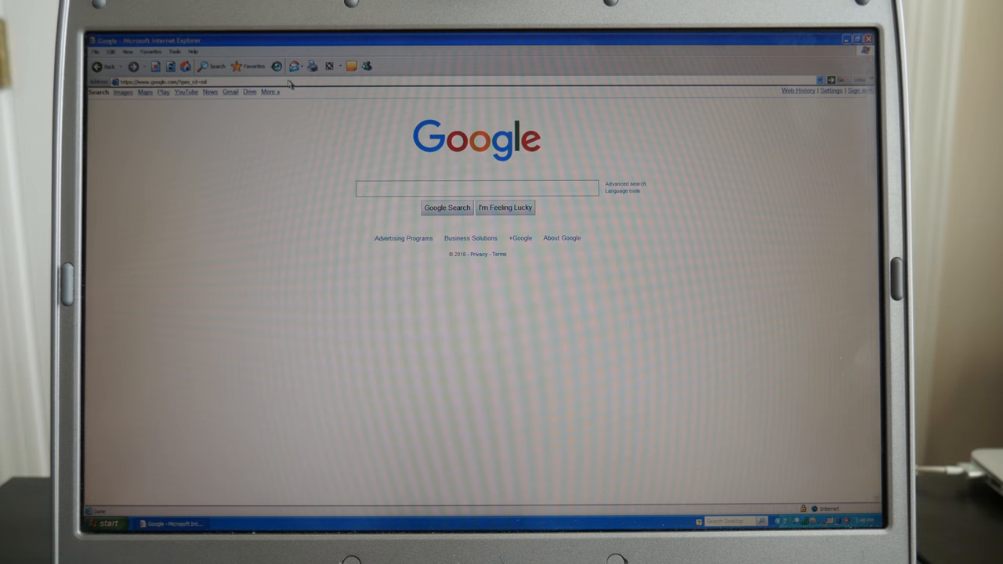
mouse_move(327, 114)
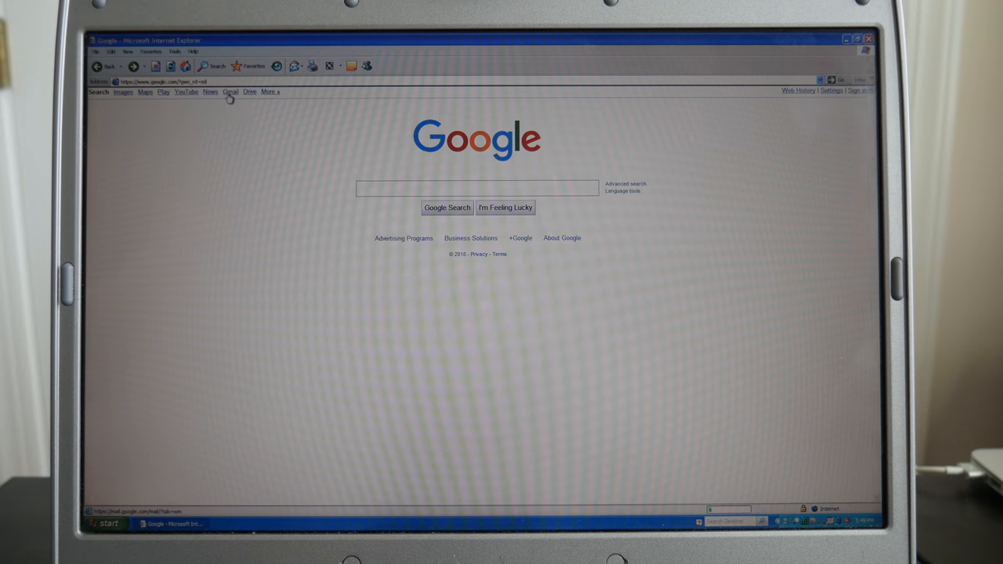
click(230, 92)
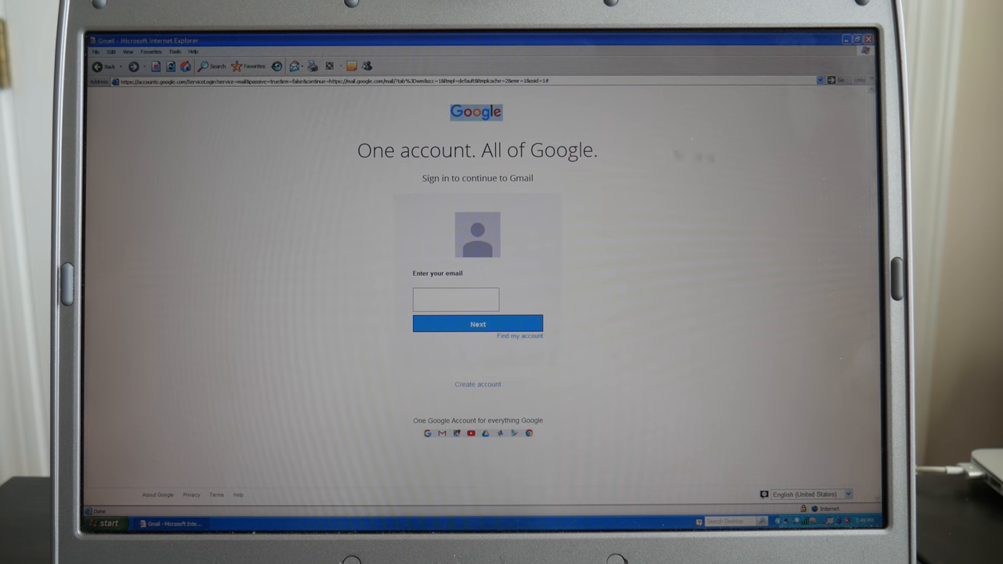
click(107, 524)
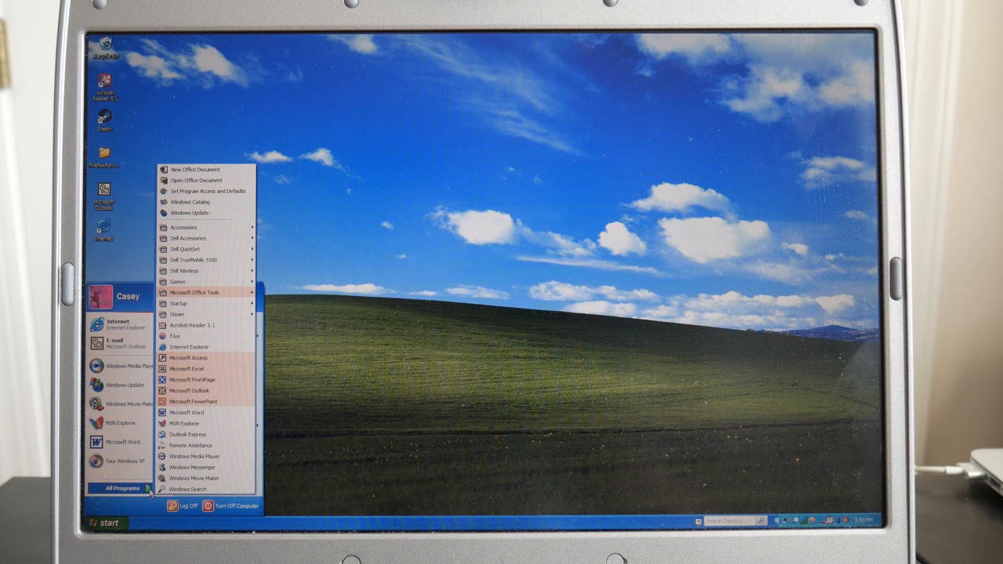
mouse_move(176, 314)
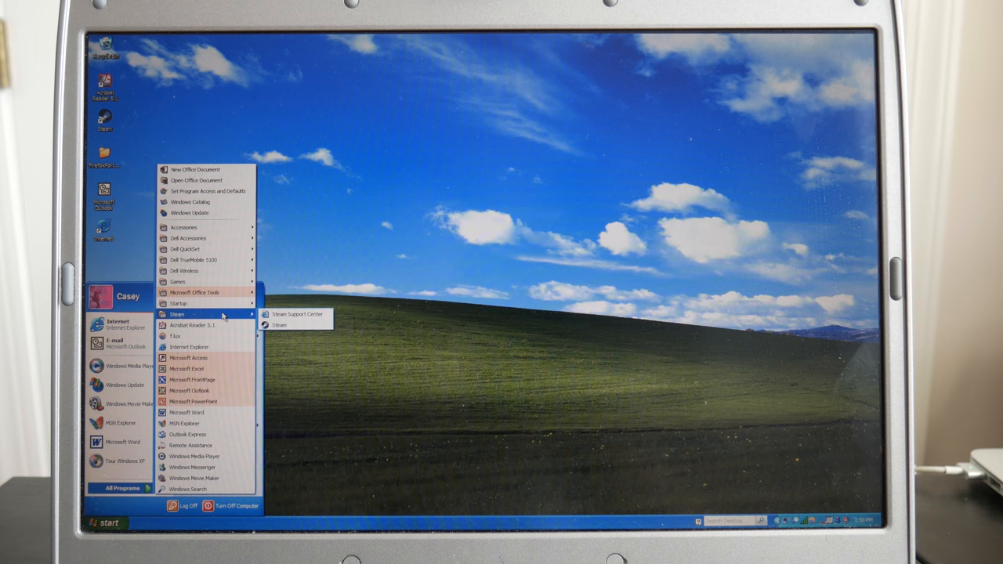
mouse_move(302, 326)
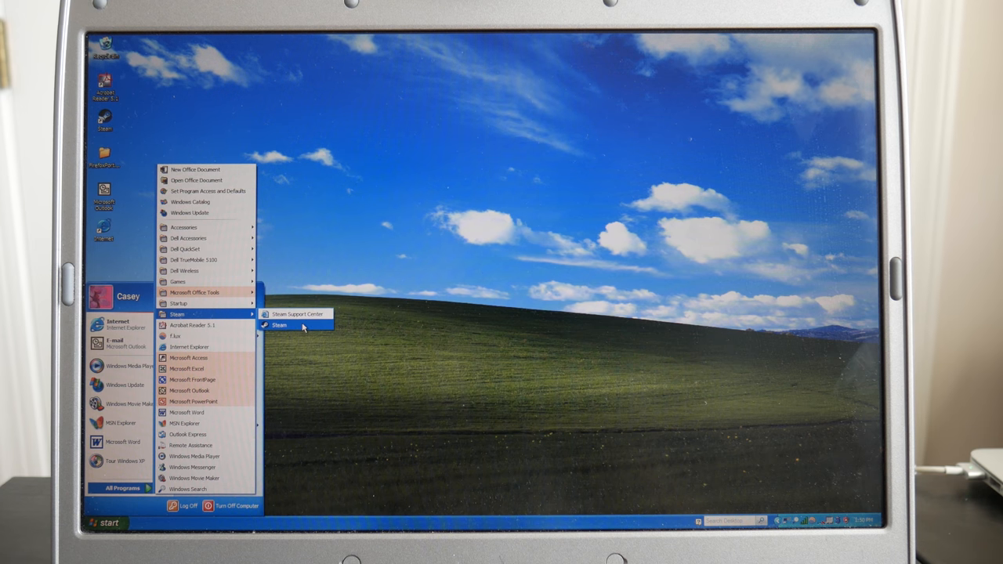
Launch Steam from the All Programs Steam folder
click(279, 324)
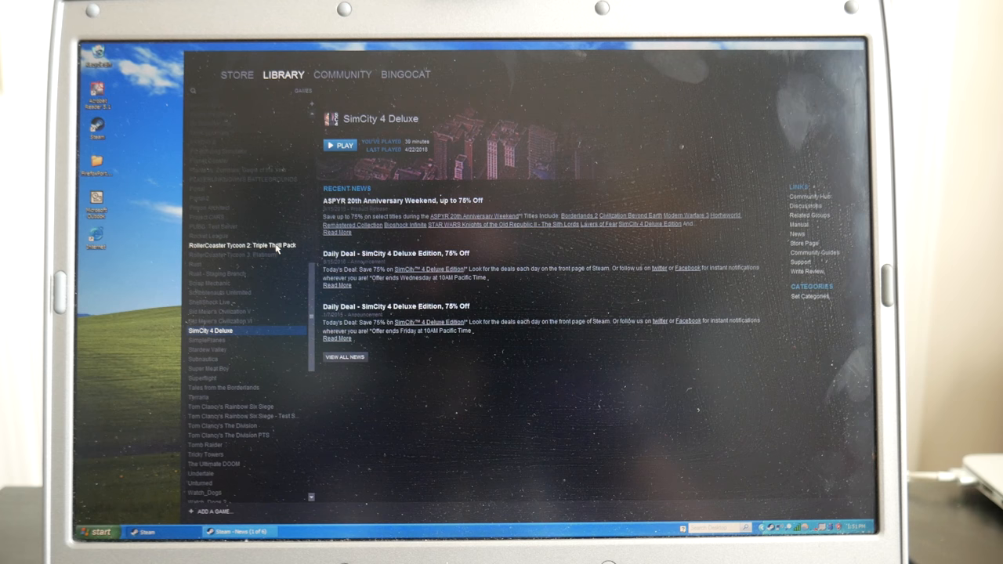
Select RollerCoaster Tycoon 2: Triple Thrill Pack and press Play to start it
click(243, 246)
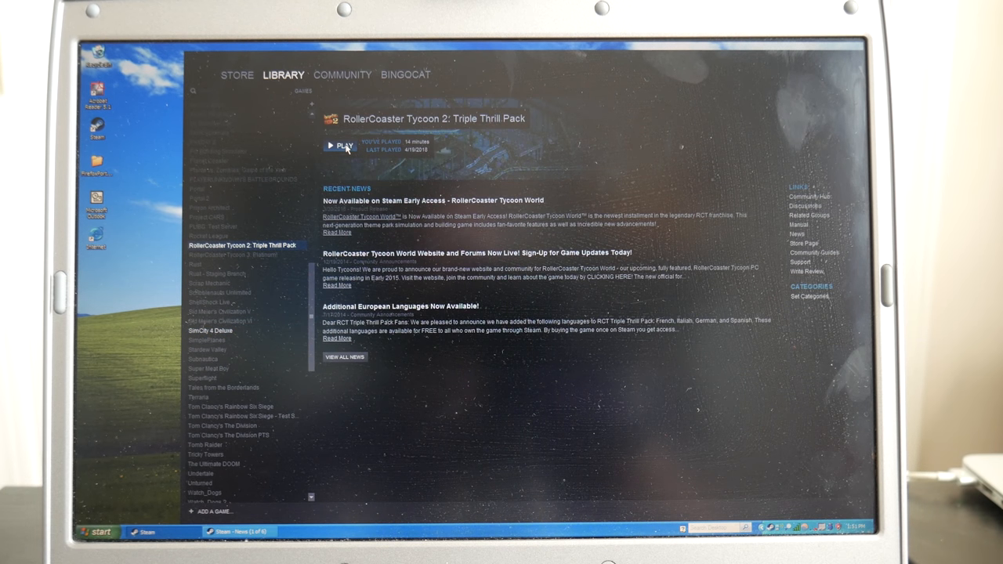
click(340, 147)
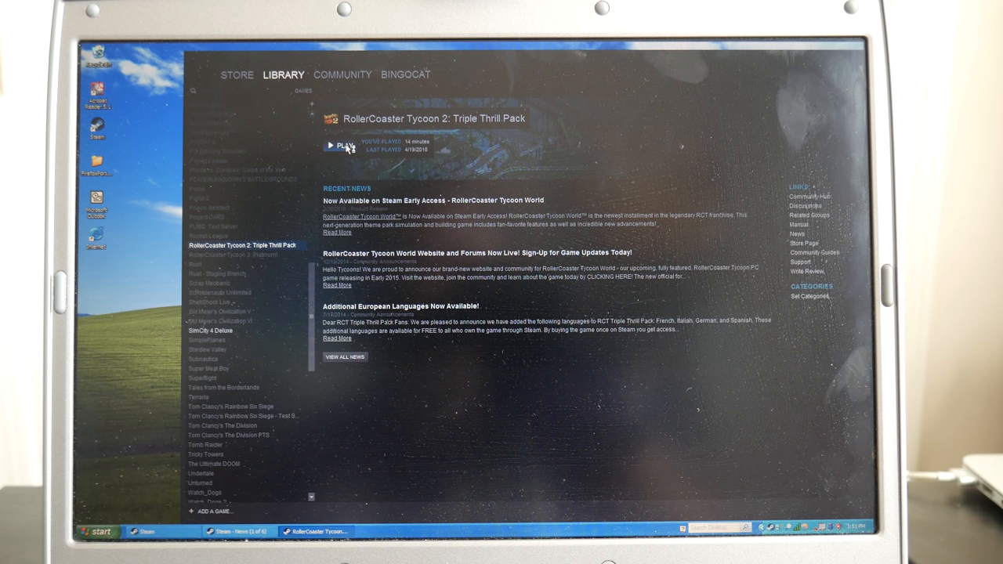
click(339, 146)
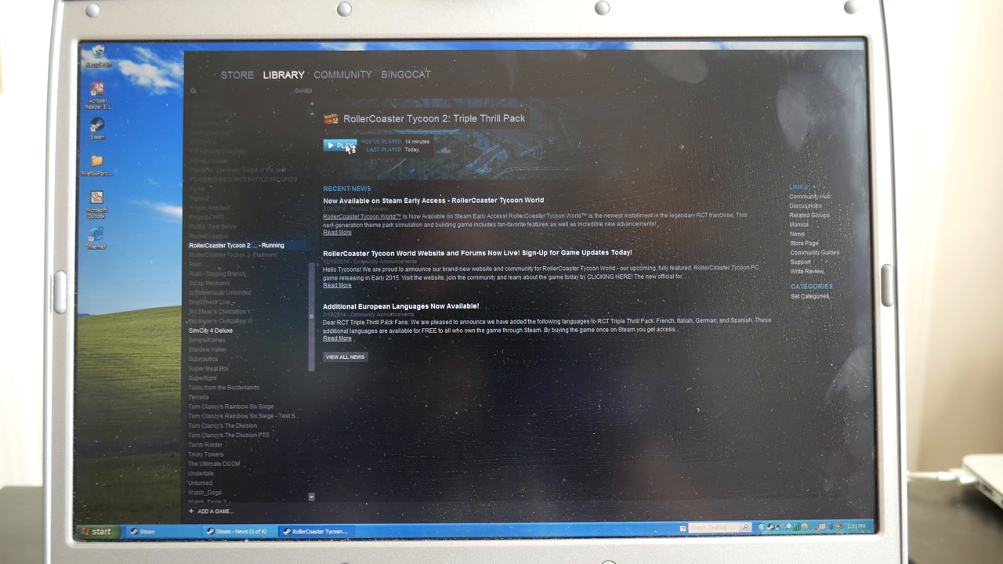
click(340, 145)
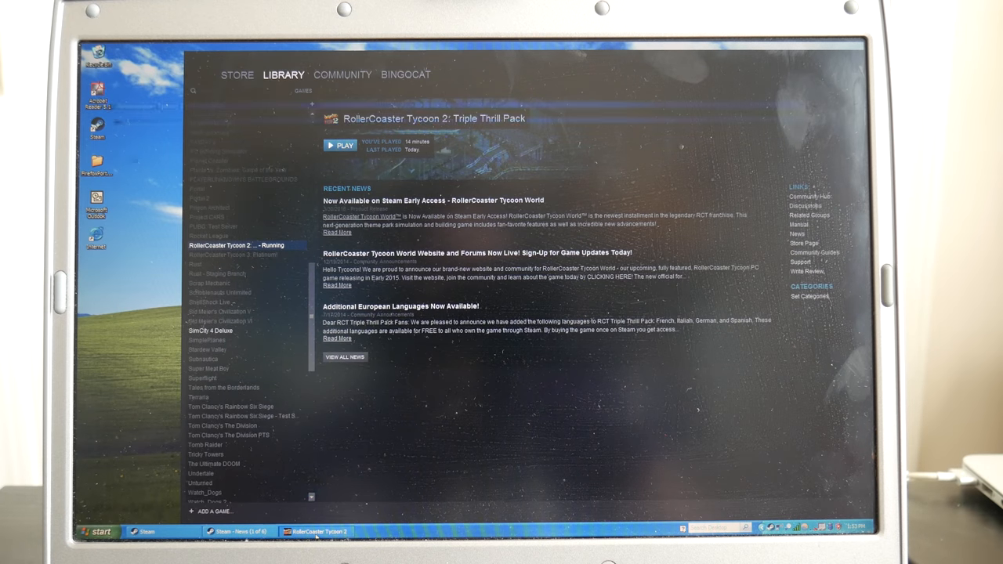
click(340, 146)
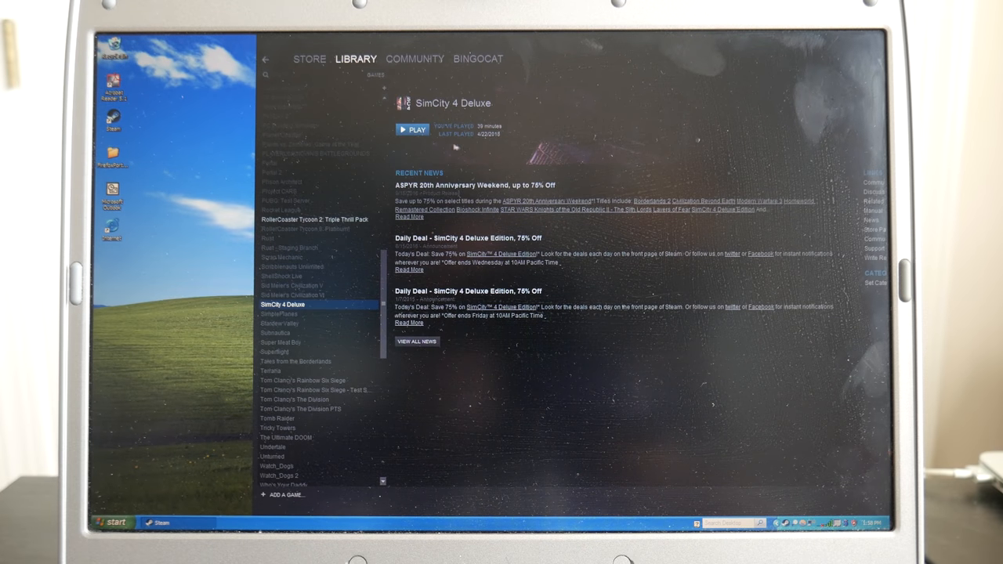
Press Play on SimCity 4 Deluxe in the Steam library
click(412, 130)
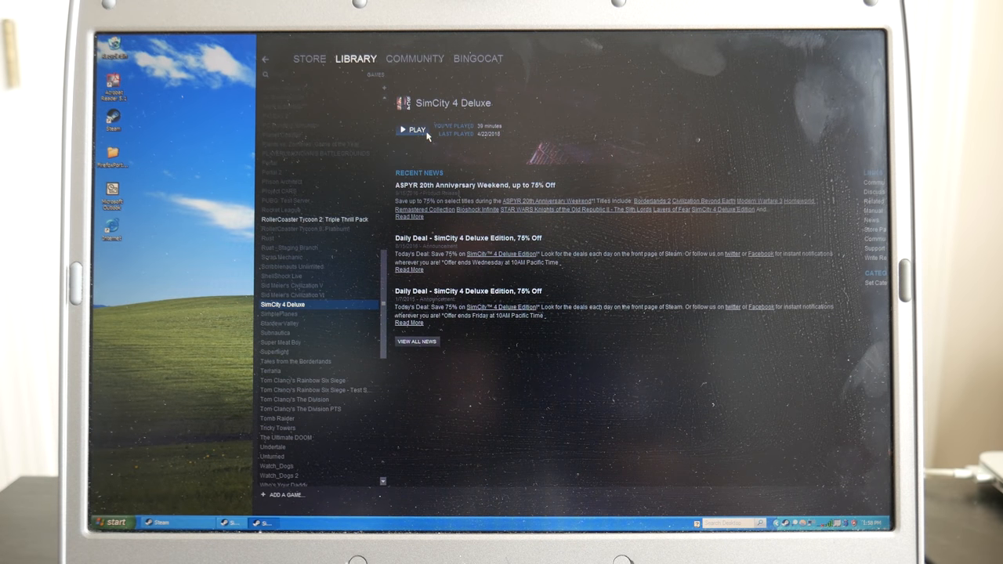
click(414, 129)
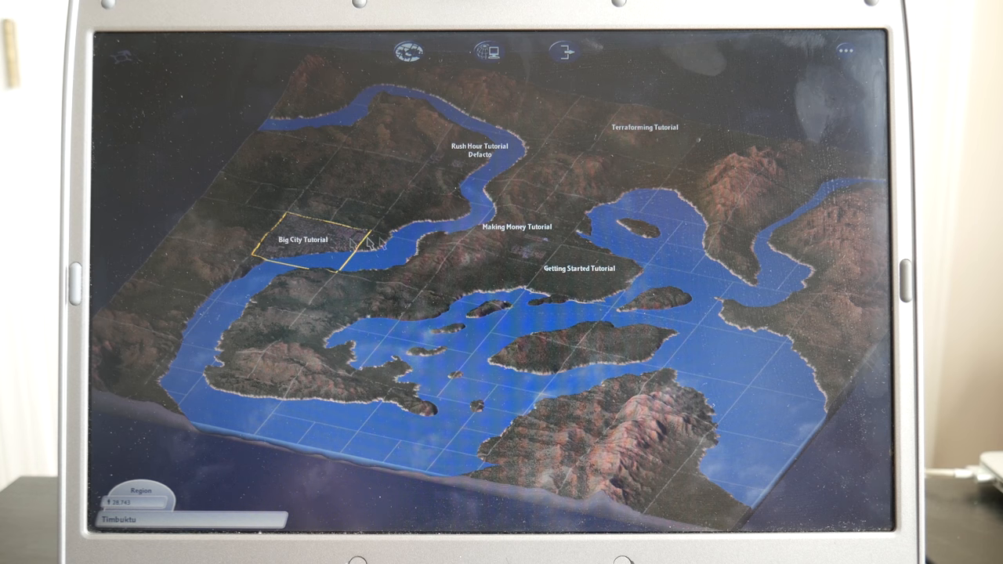
Select Big City Tutorial, press Play, then choose Exit and Play City
click(330, 247)
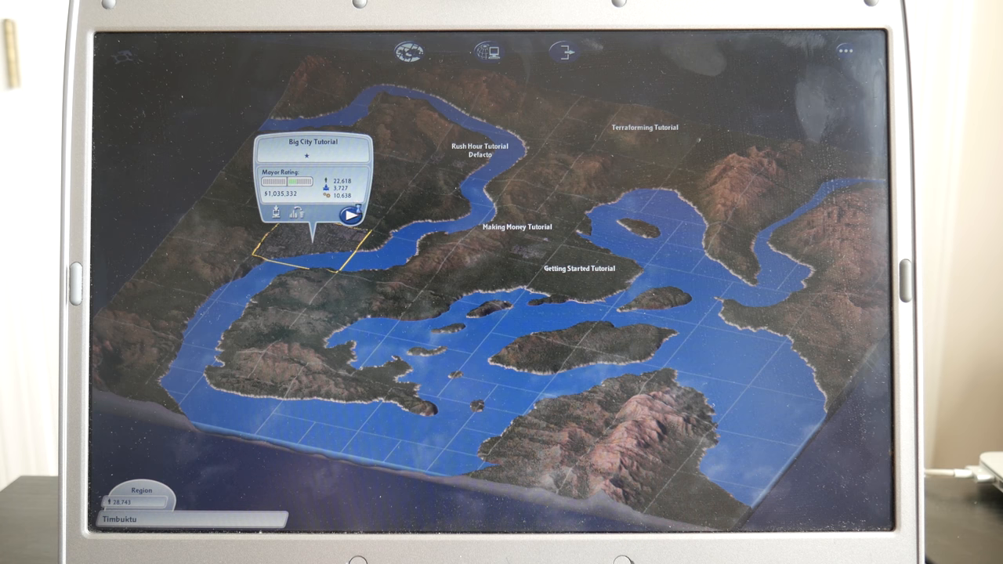
click(349, 217)
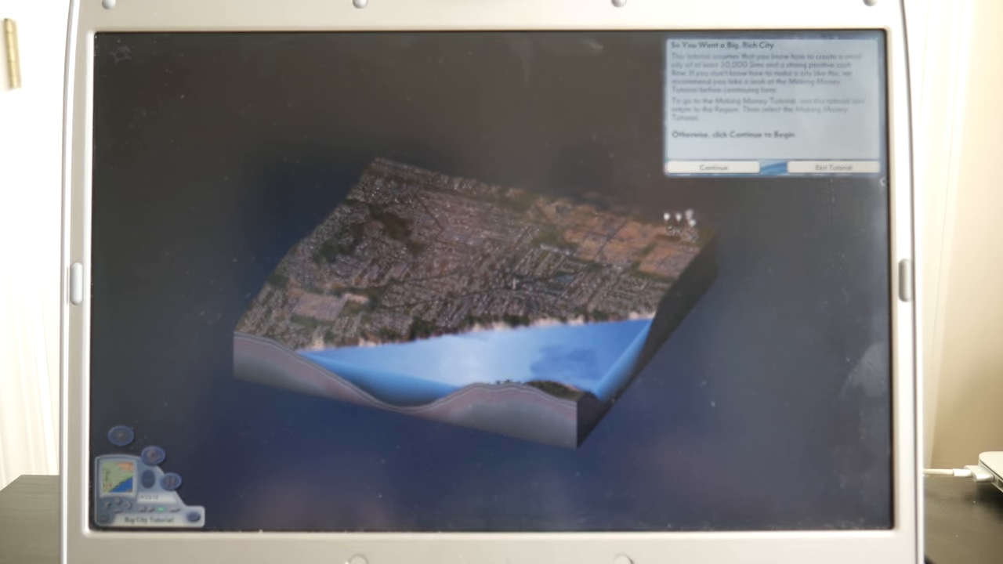
click(833, 167)
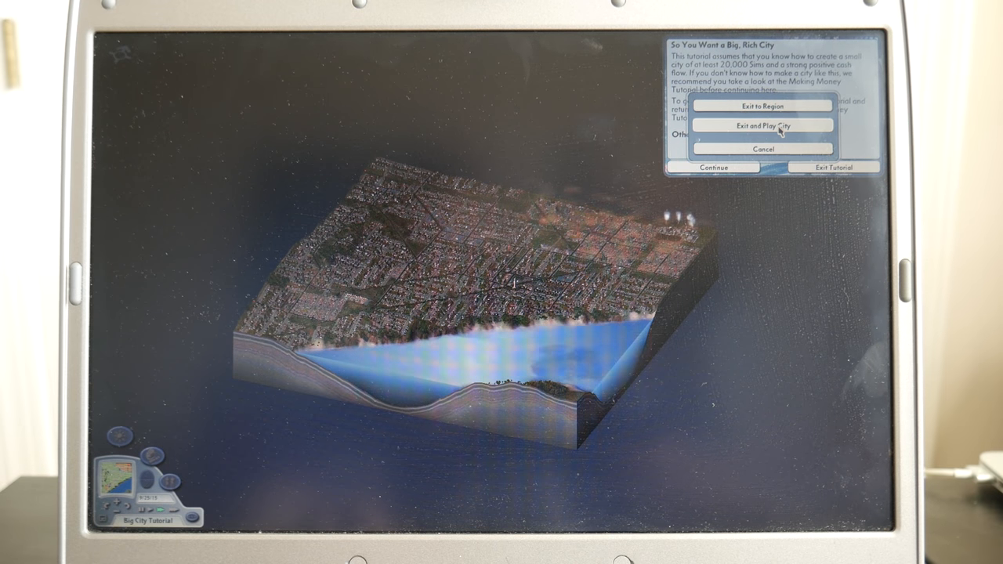
click(762, 126)
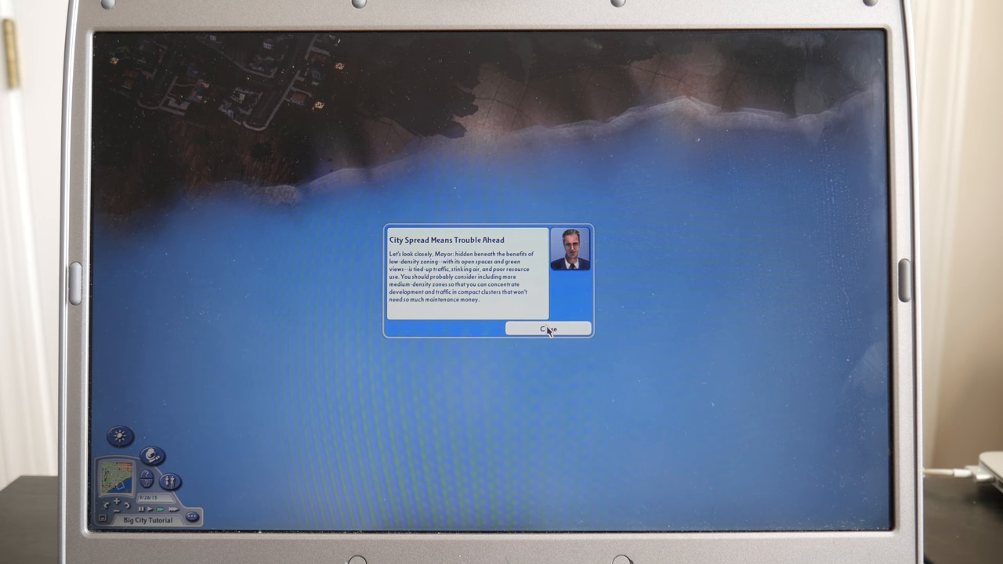
Dismiss the city spread advisor warning, then hover over the Audio Options button
click(548, 328)
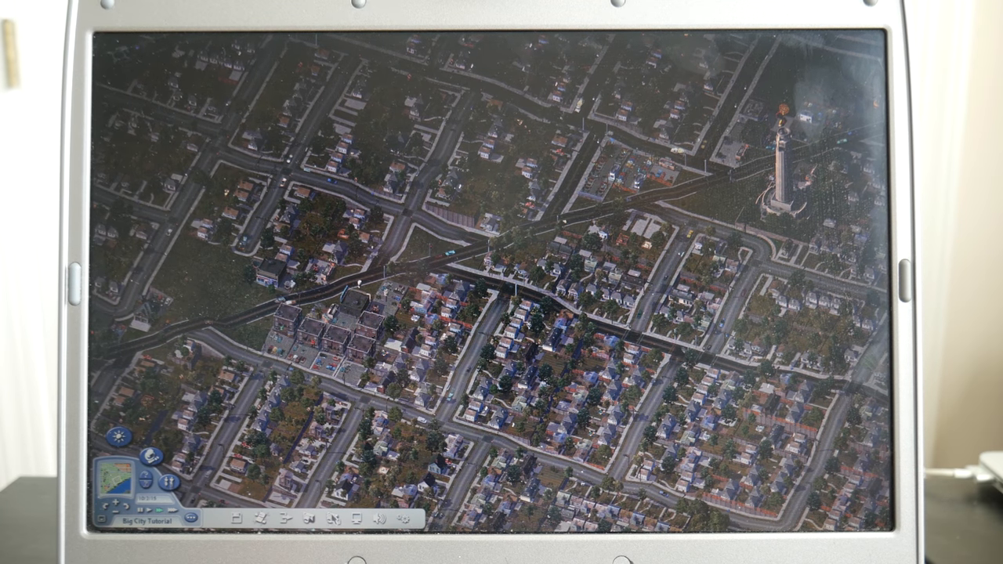
mouse_move(360, 519)
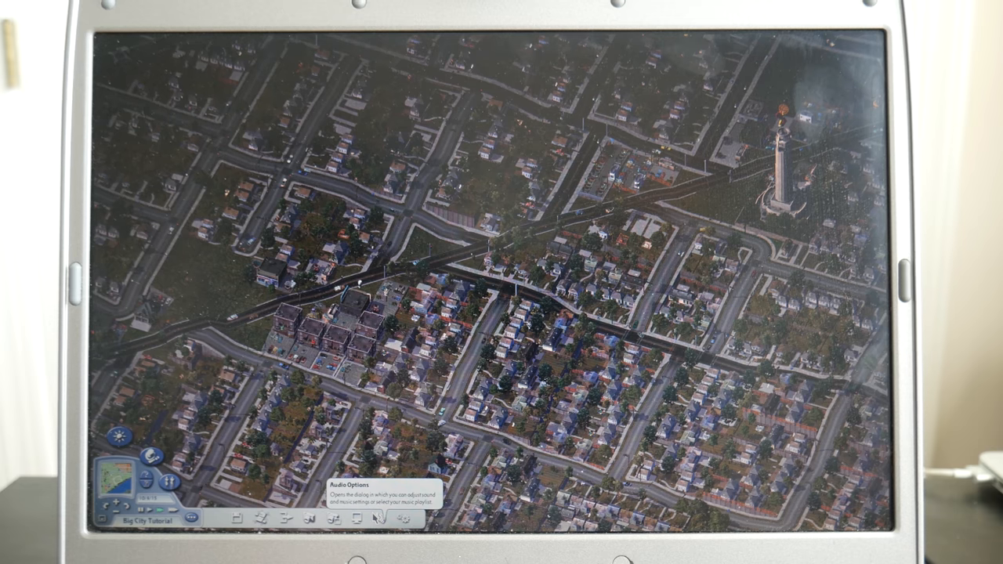
click(359, 520)
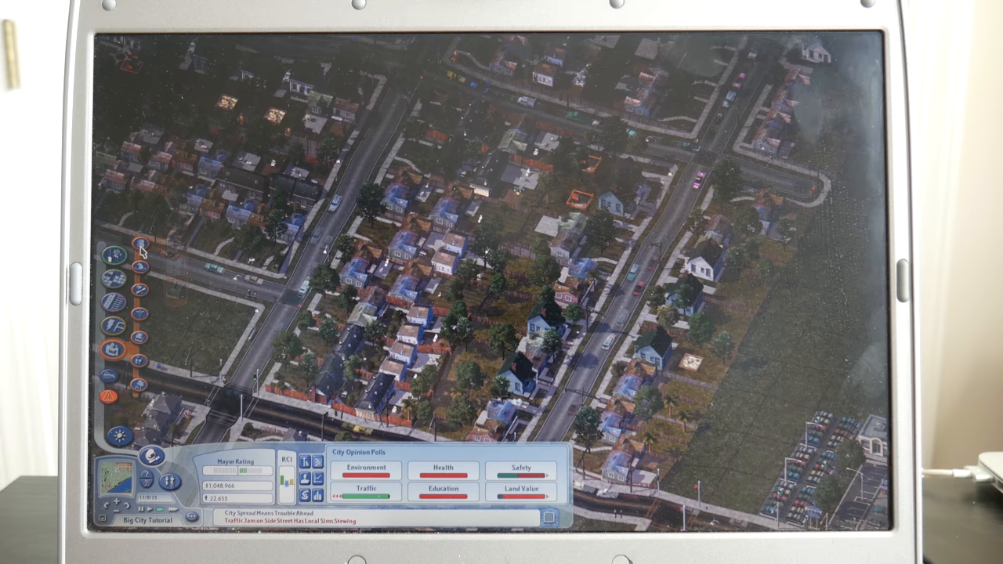
mouse_move(139, 272)
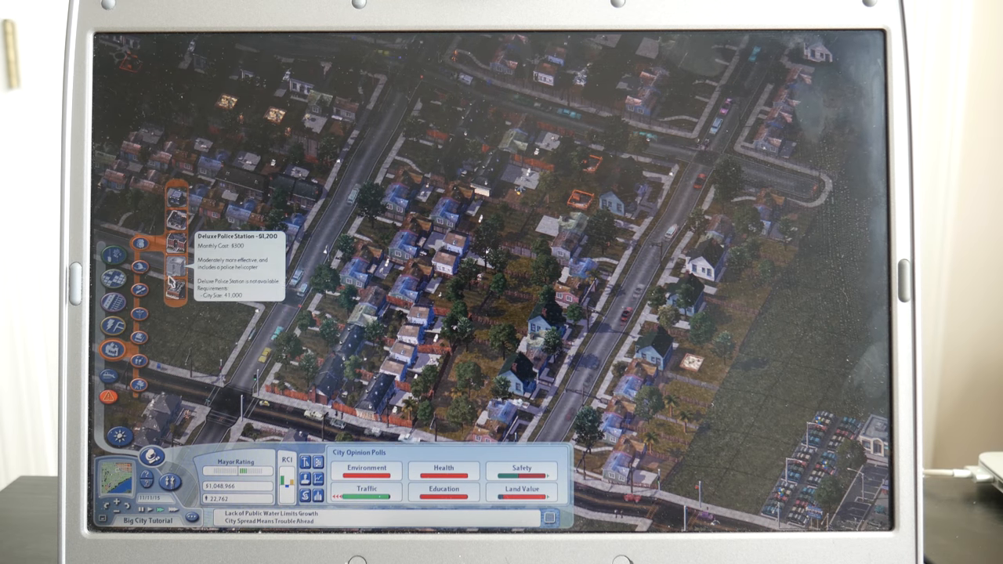
mouse_move(175, 243)
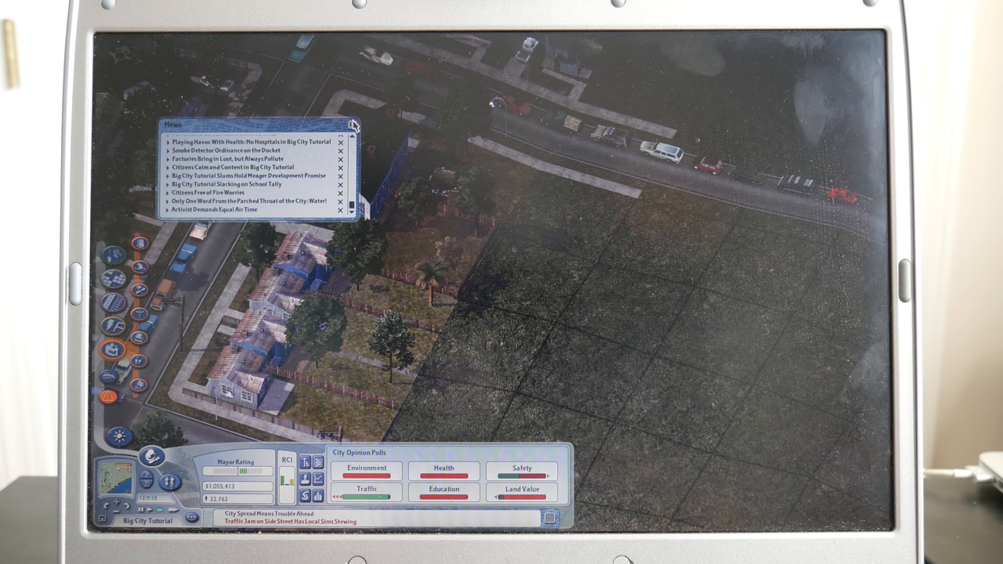
Quit SimCity 4 back to the Windows XP desktop
click(354, 126)
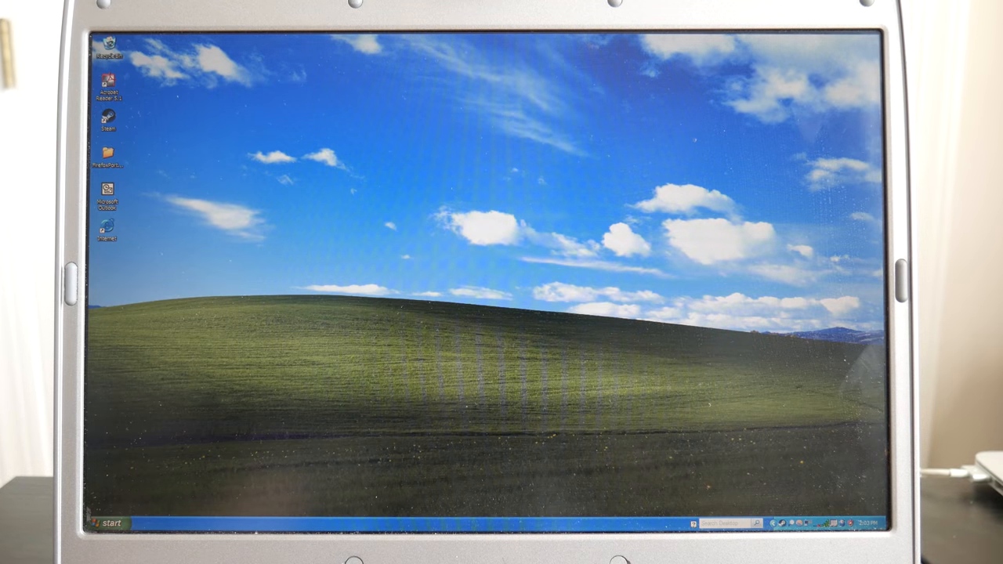
Launch 3D Pinball from Start > All Programs > Games
click(108, 522)
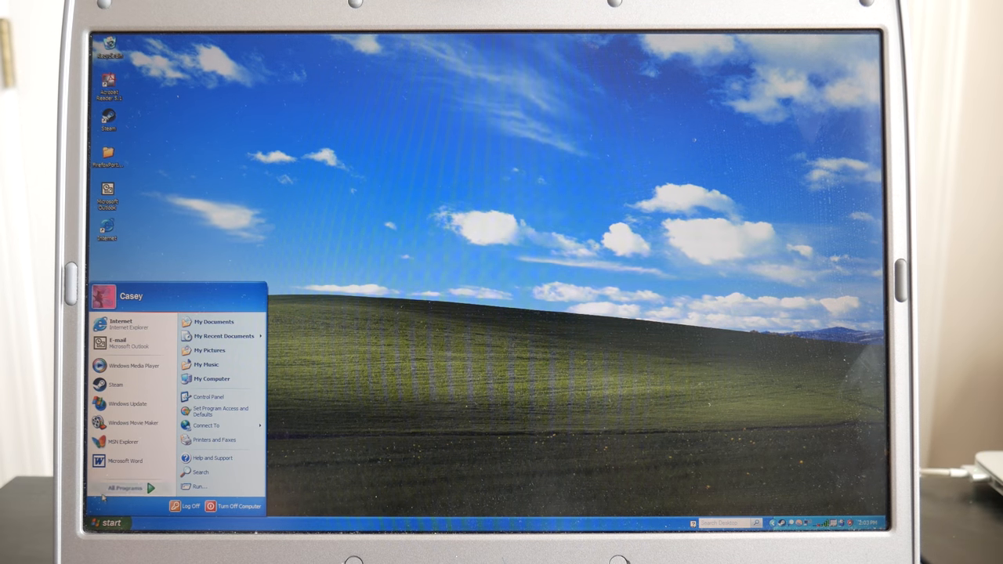
click(124, 488)
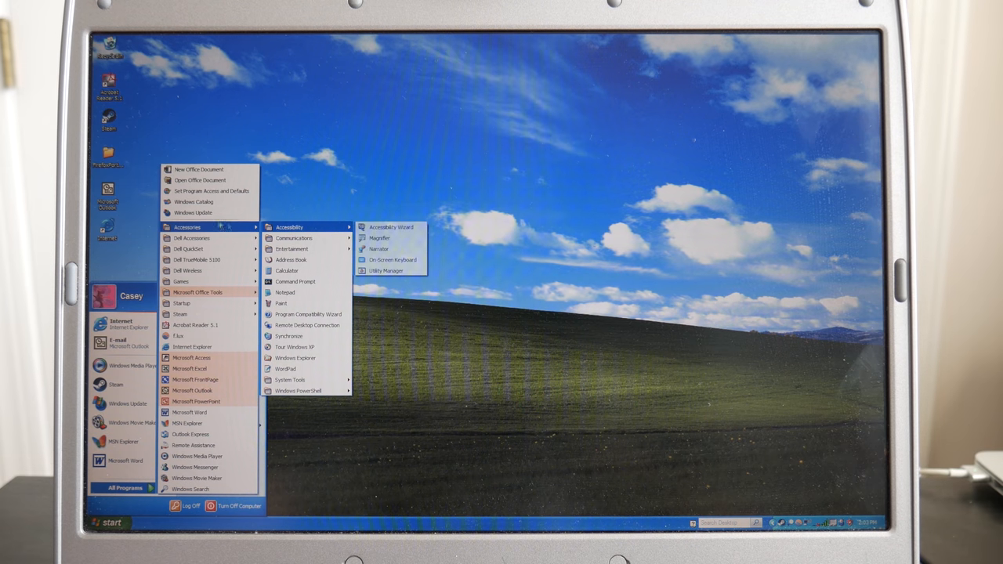
mouse_move(192, 238)
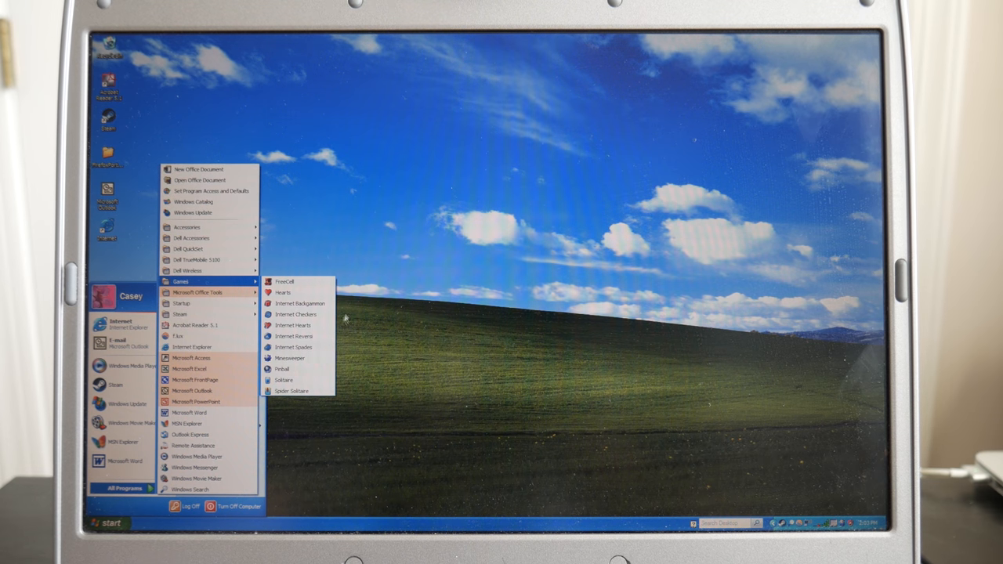
click(281, 369)
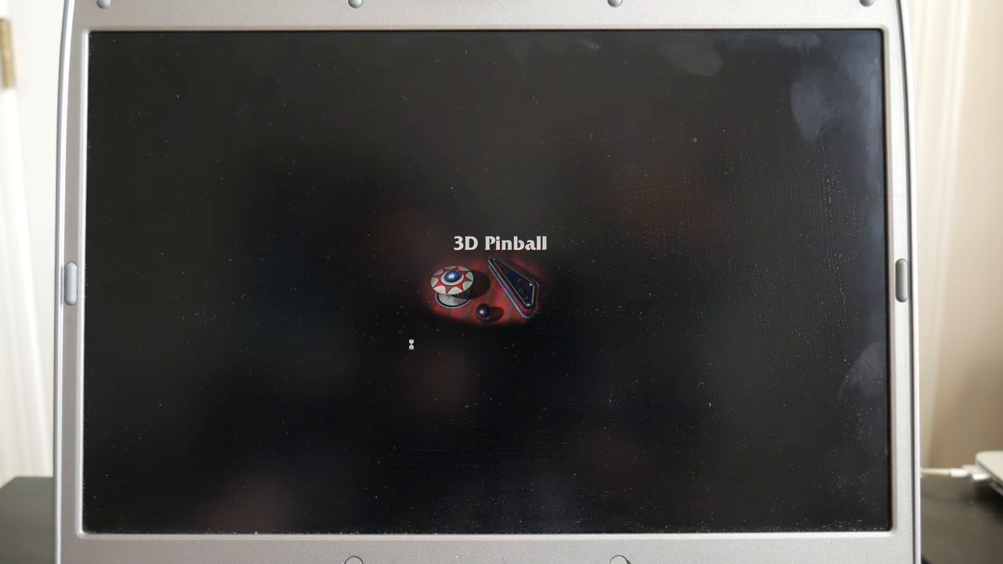
mouse_move(524, 345)
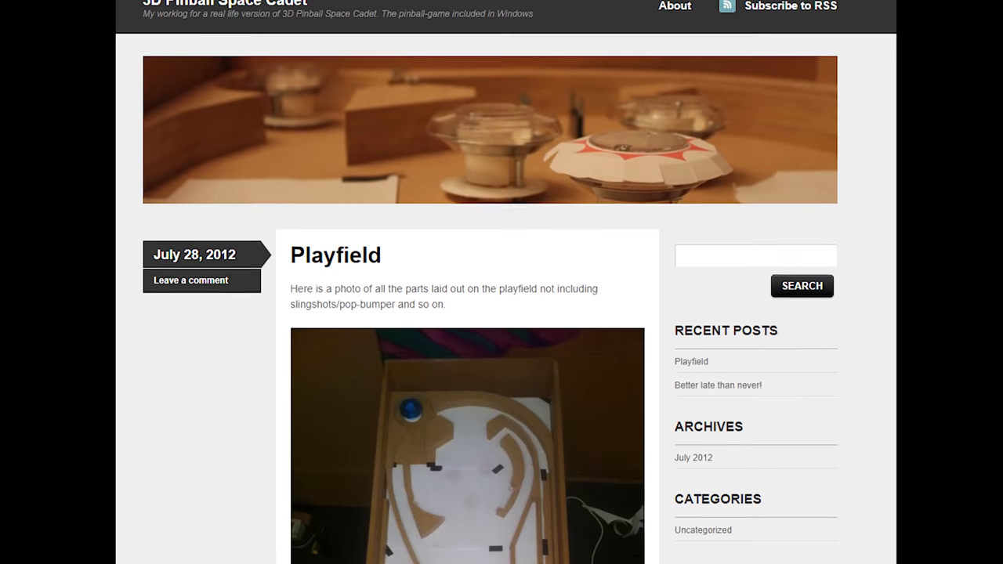
Read down the Playfield blog post, then close the 3D Pinball window at Game Over (447,500 points)
scroll(down, 3)
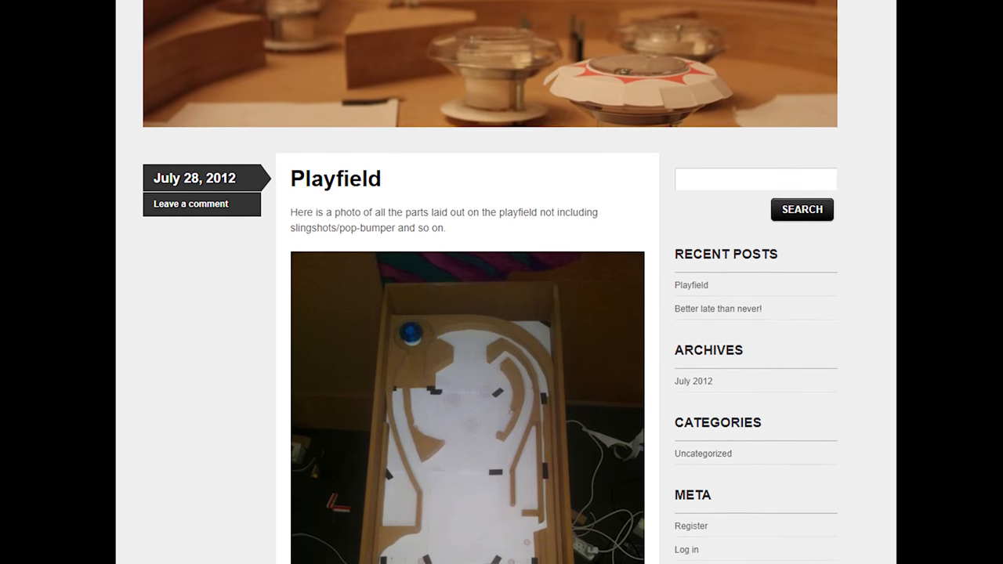
scroll(down, 3)
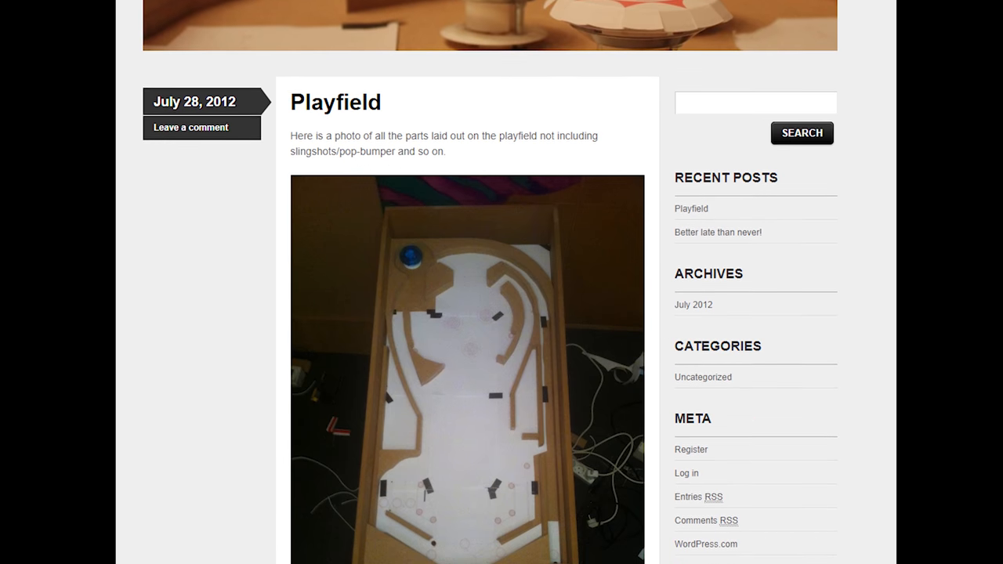
scroll(down, 3)
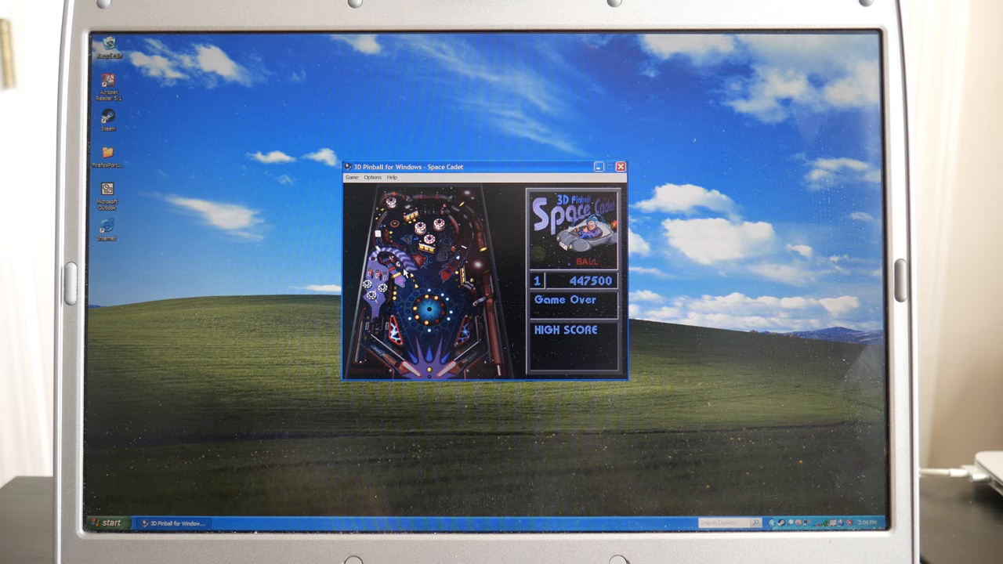
click(620, 167)
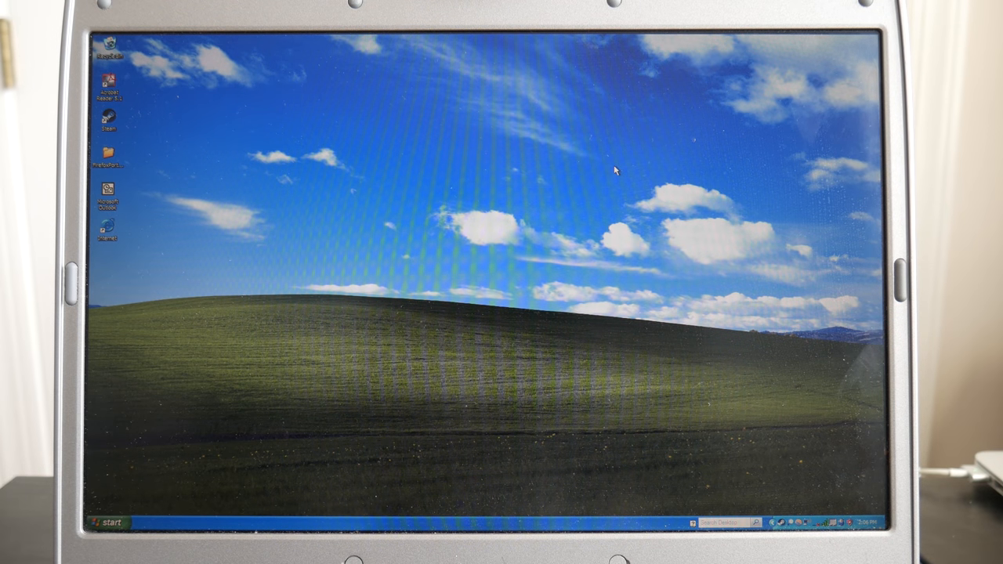